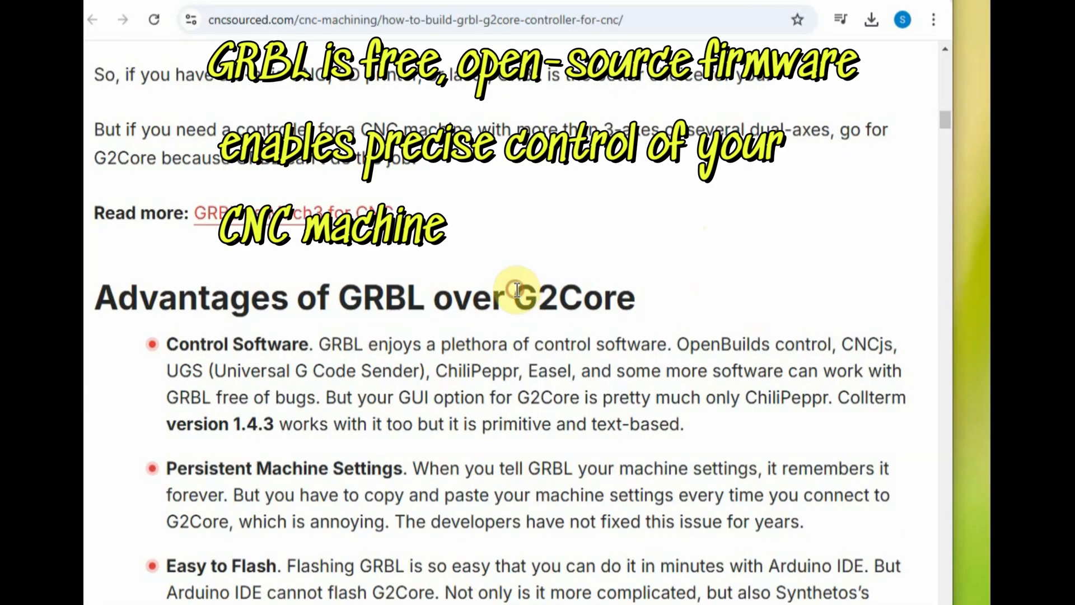
# Go to the GRBL releases page on GitHub and scroll through the release notes.
pyautogui.doubleClick(573, 297)
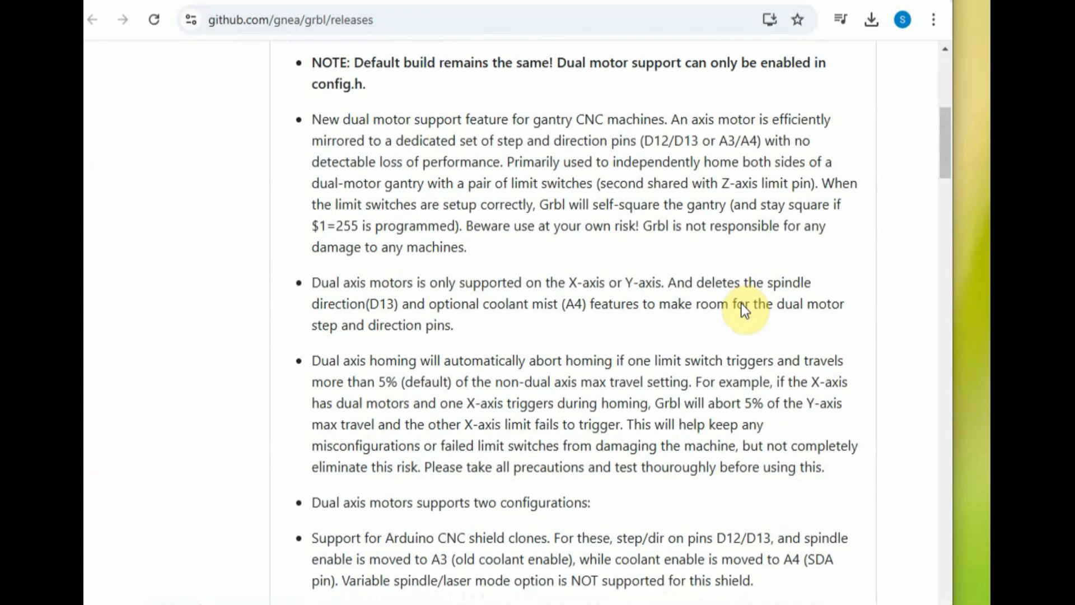
pyautogui.scroll(-3)
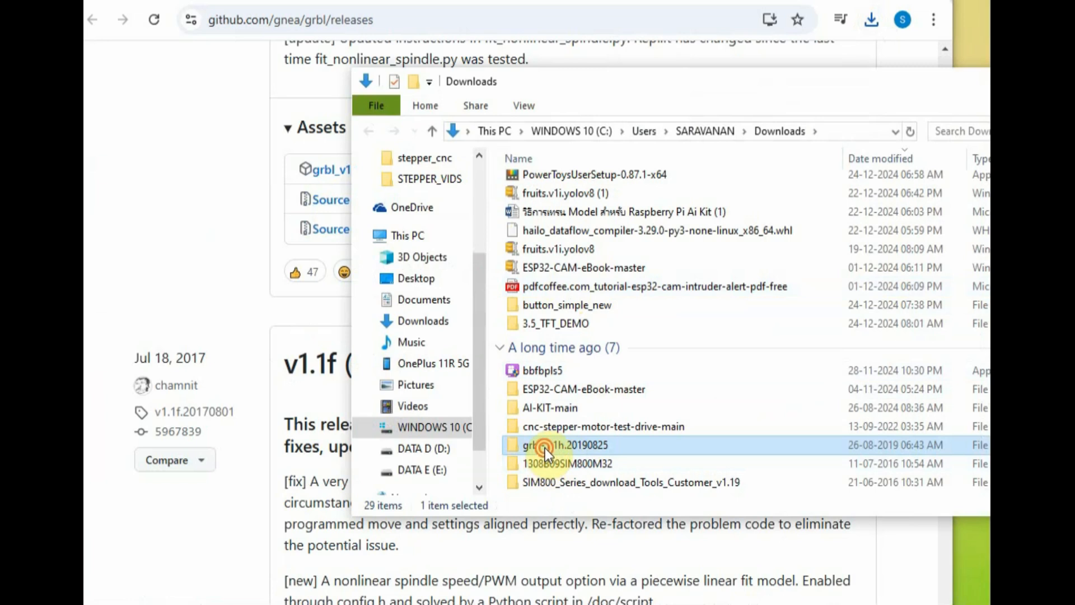
# Copy the grbl folder from grbl-1.1h.20190825 into Documents › Arduino › libraries.
pyautogui.doubleClick(566, 444)
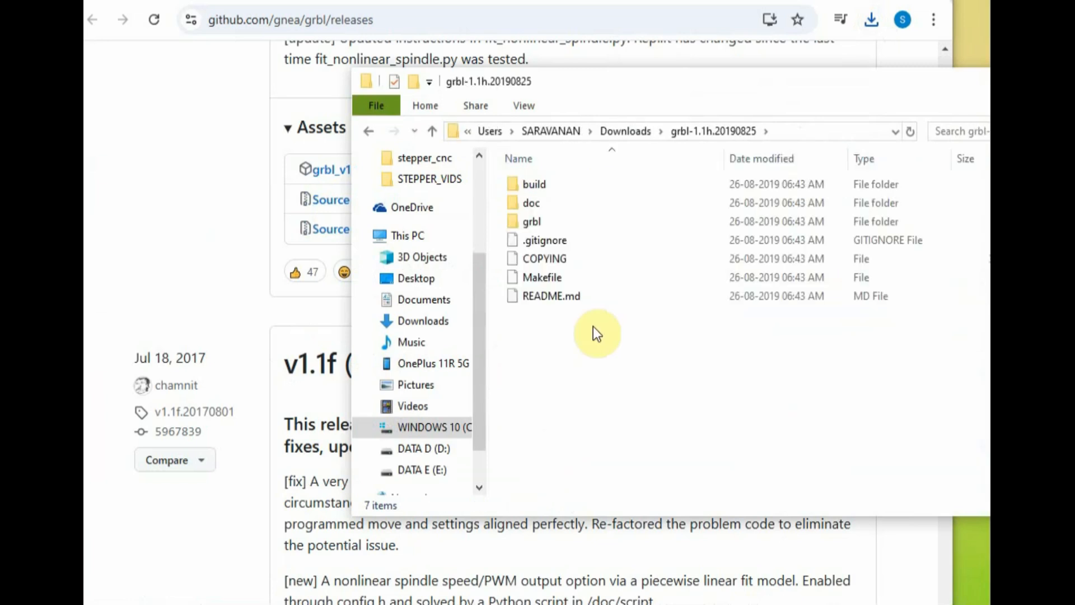
pyautogui.click(532, 220)
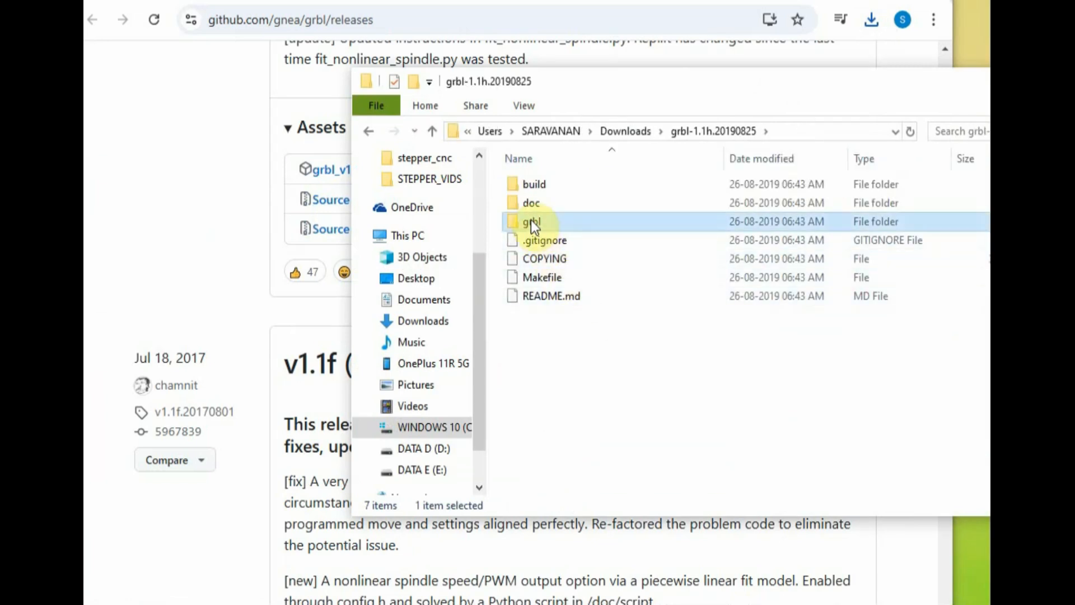
pyautogui.doubleClick(531, 221)
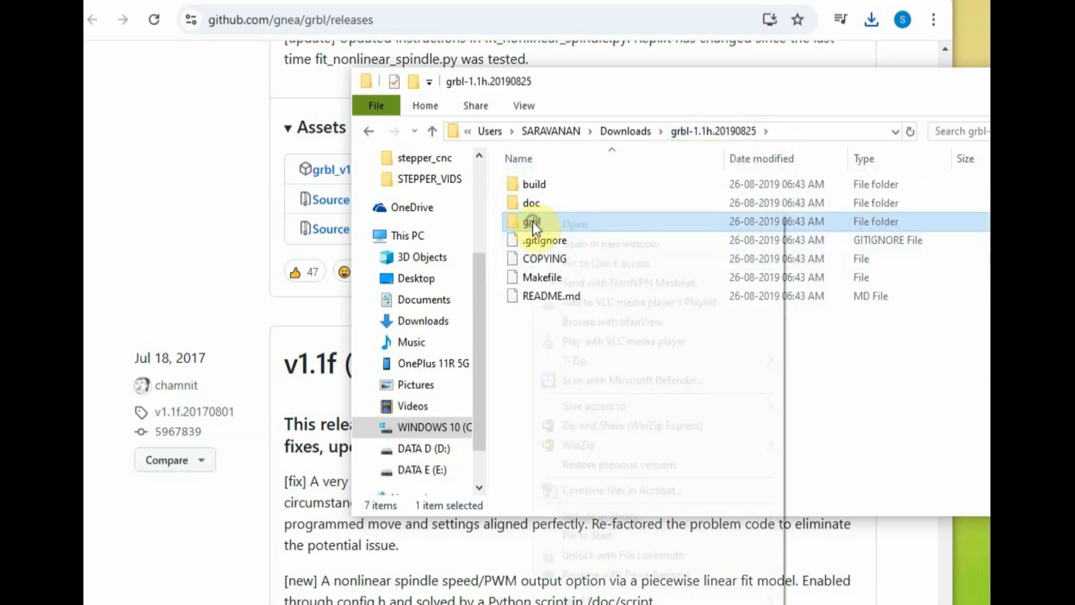
pyautogui.click(424, 299)
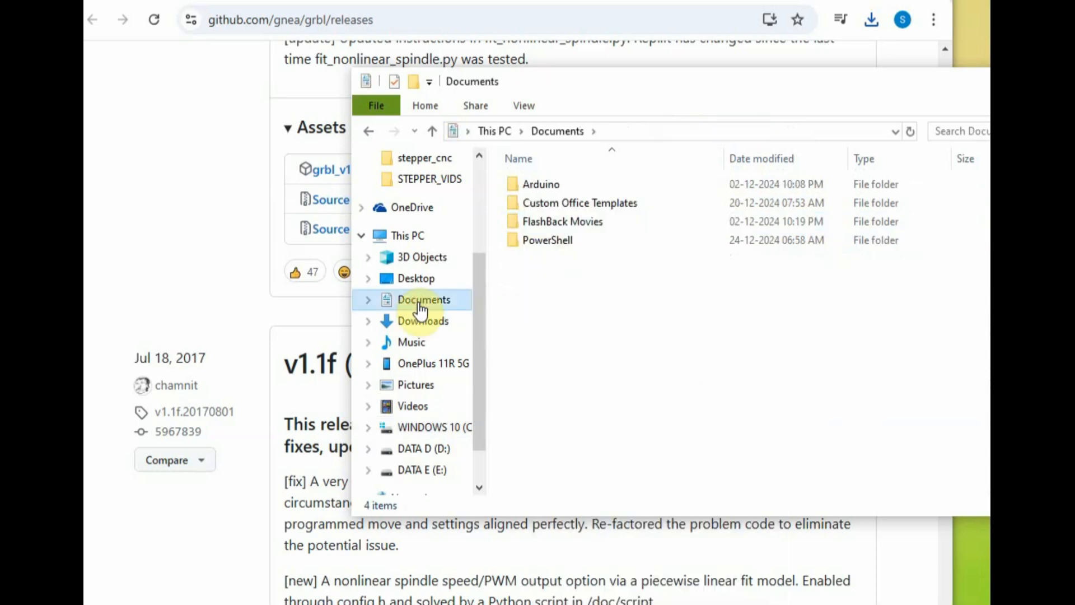
pyautogui.doubleClick(541, 183)
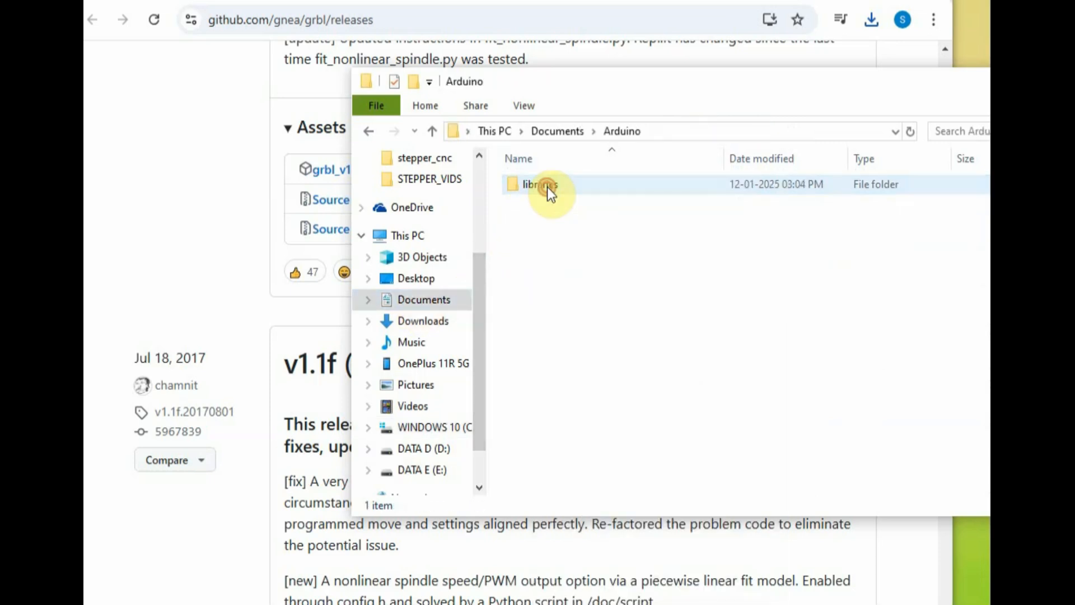
pyautogui.doubleClick(541, 184)
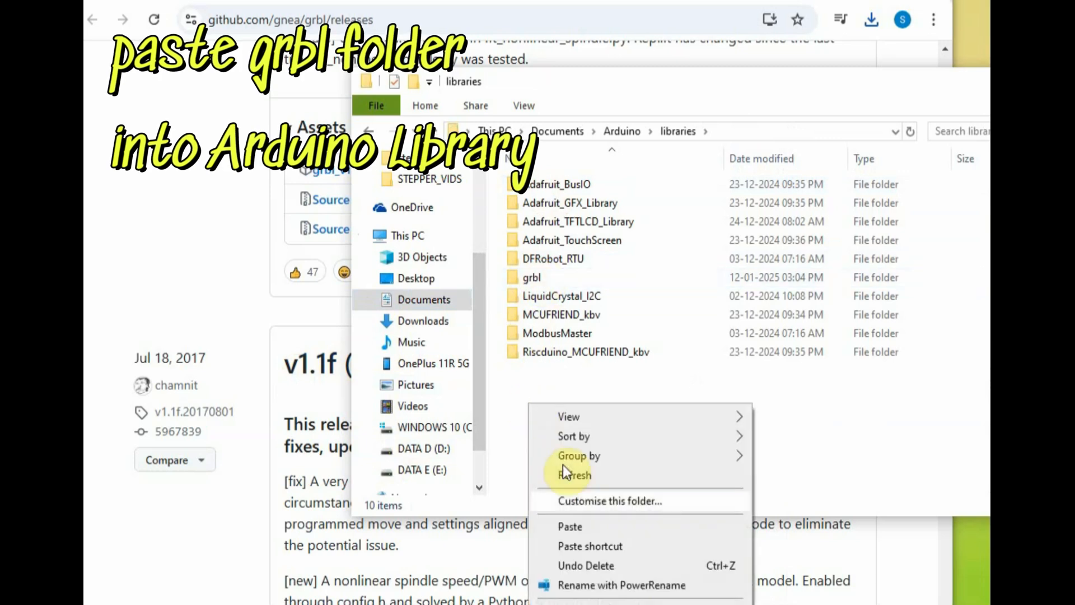
pyautogui.click(531, 278)
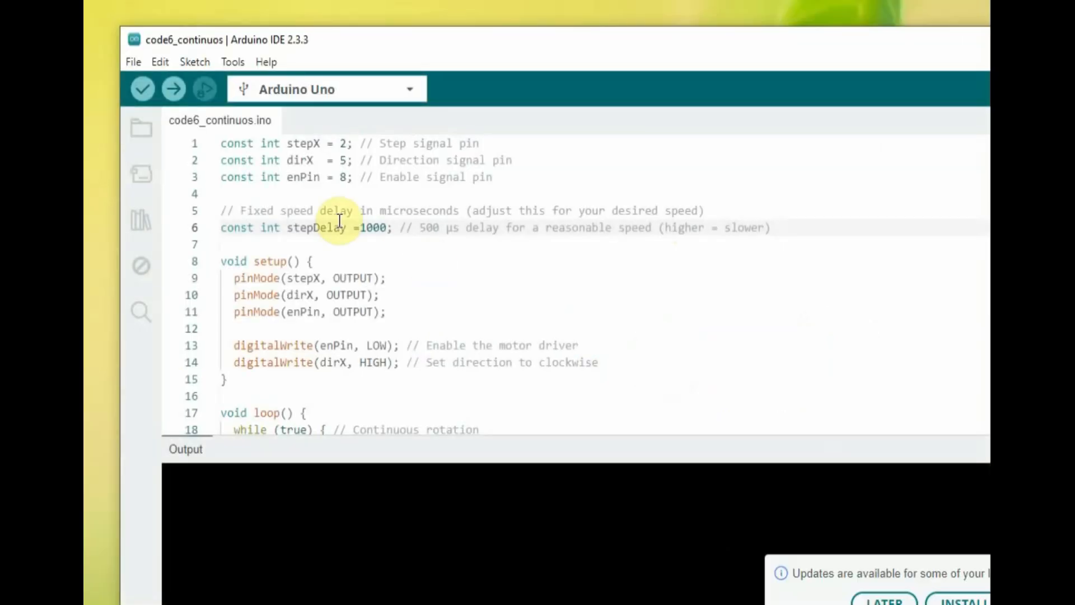
# Load the grbl › grblUpload example sketch and scroll to the #include <grbl.h> line.
pyautogui.click(134, 62)
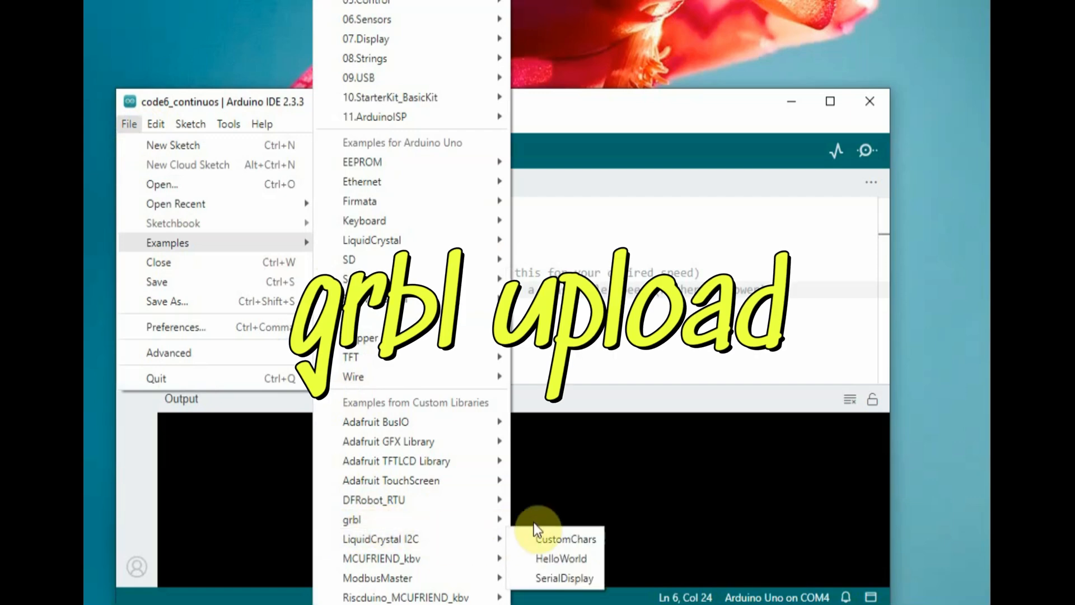
pyautogui.moveTo(351, 519)
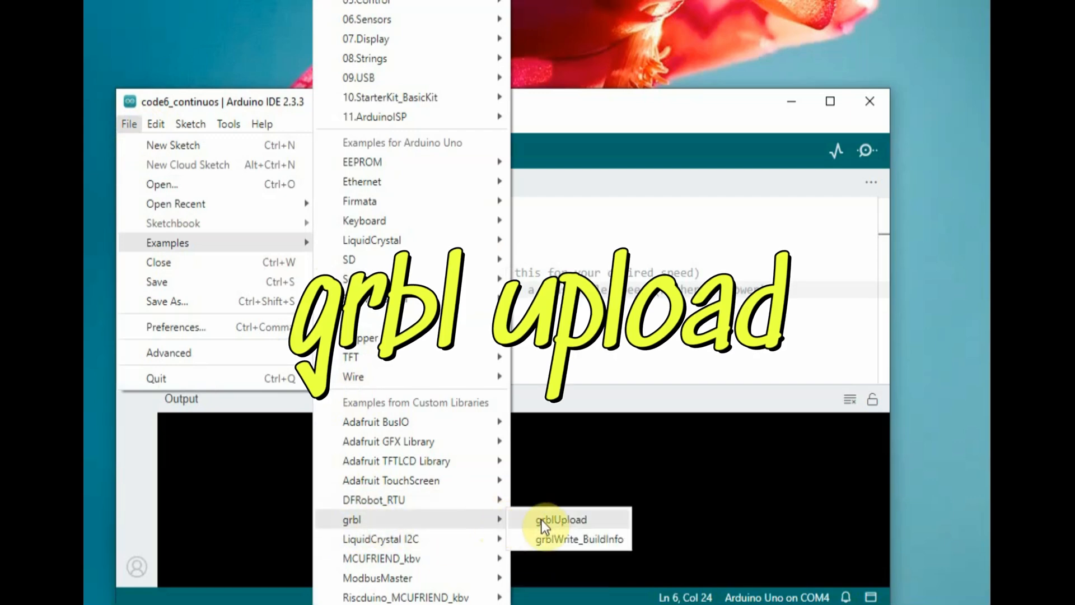
pyautogui.click(560, 519)
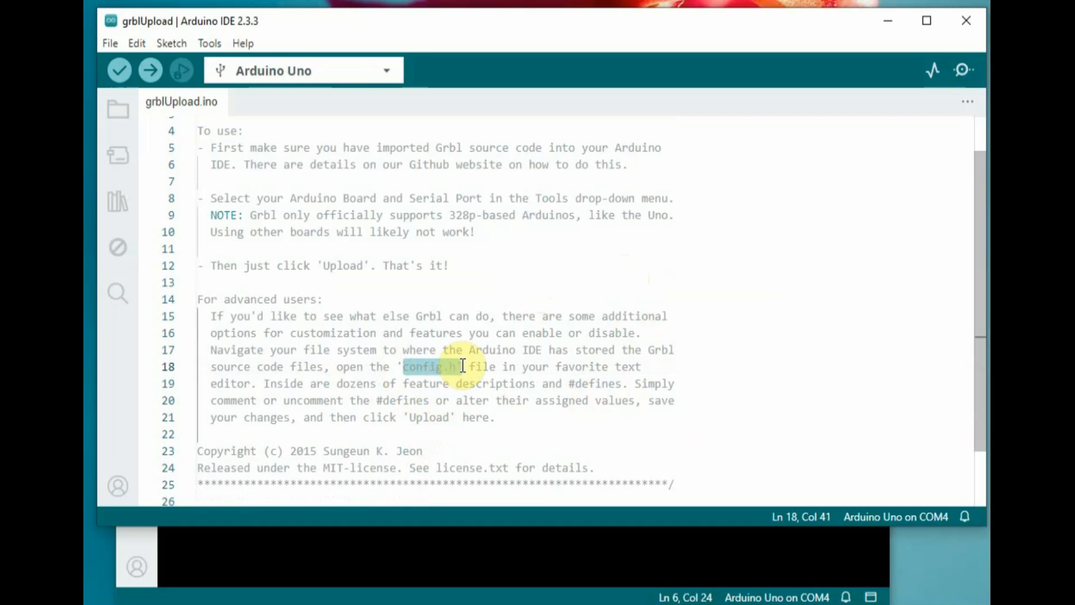
pyautogui.scroll(-3)
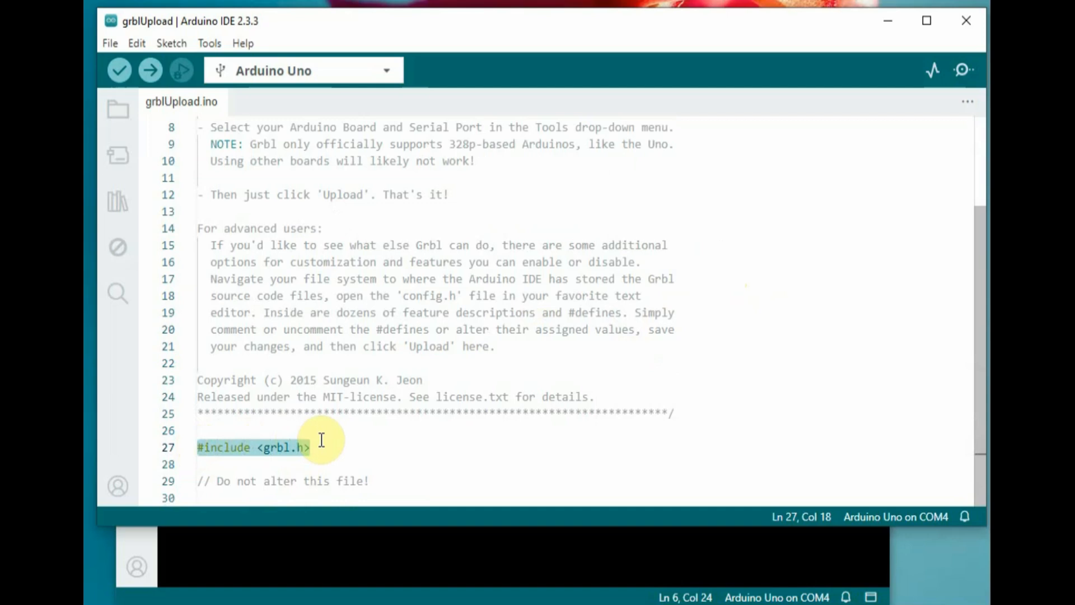
pyautogui.moveTo(547, 410)
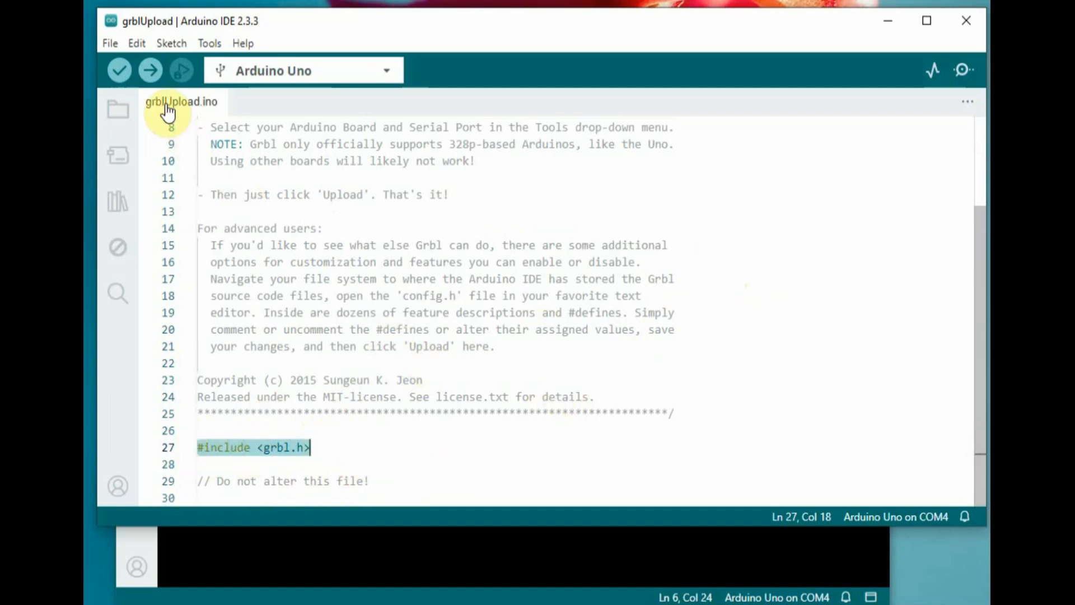
pyautogui.click(149, 70)
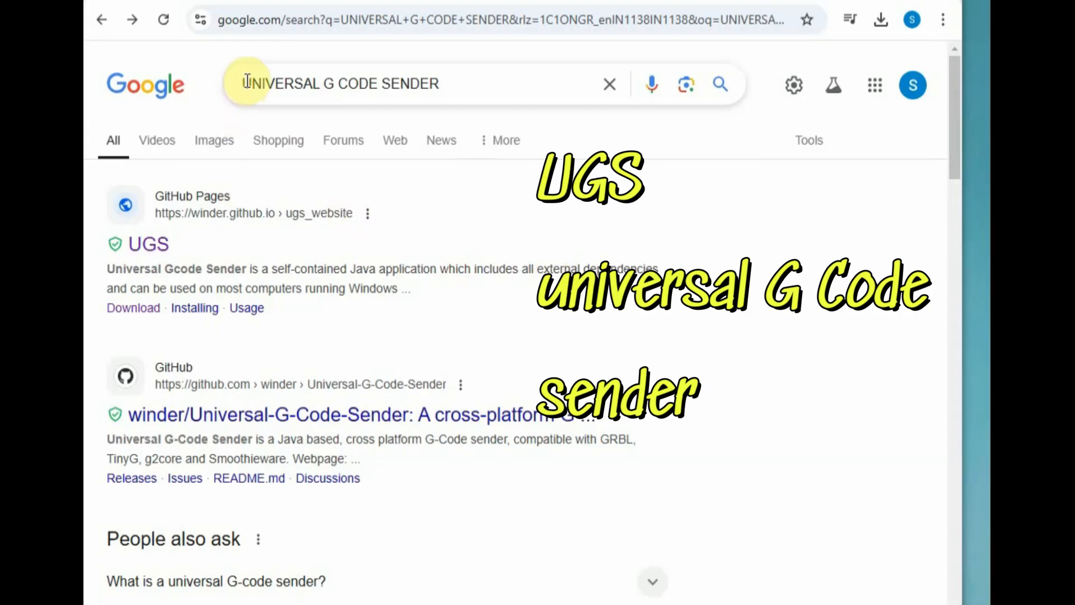
# Search Google for Universal G Code Sender and get the Windows 64-bit UGS download.
pyautogui.tripleClick(340, 84)
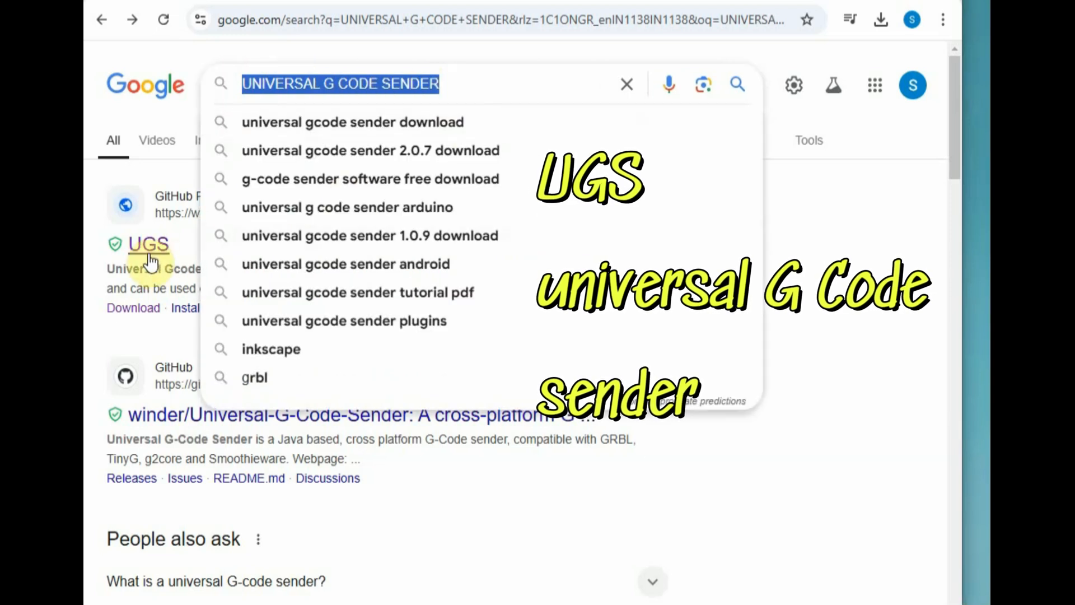
pyautogui.click(147, 245)
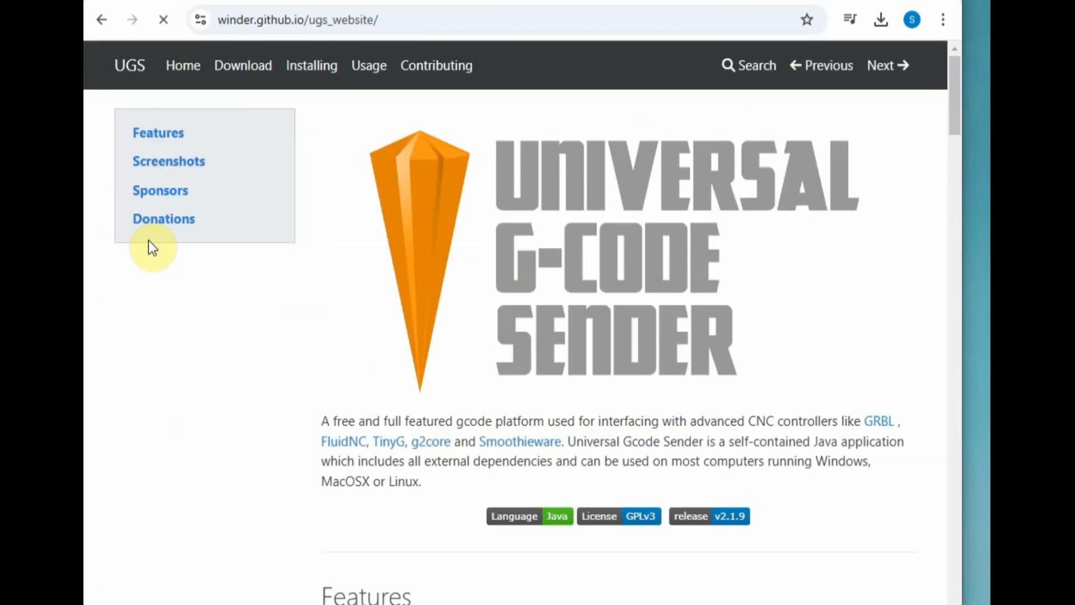
pyautogui.moveTo(709, 346)
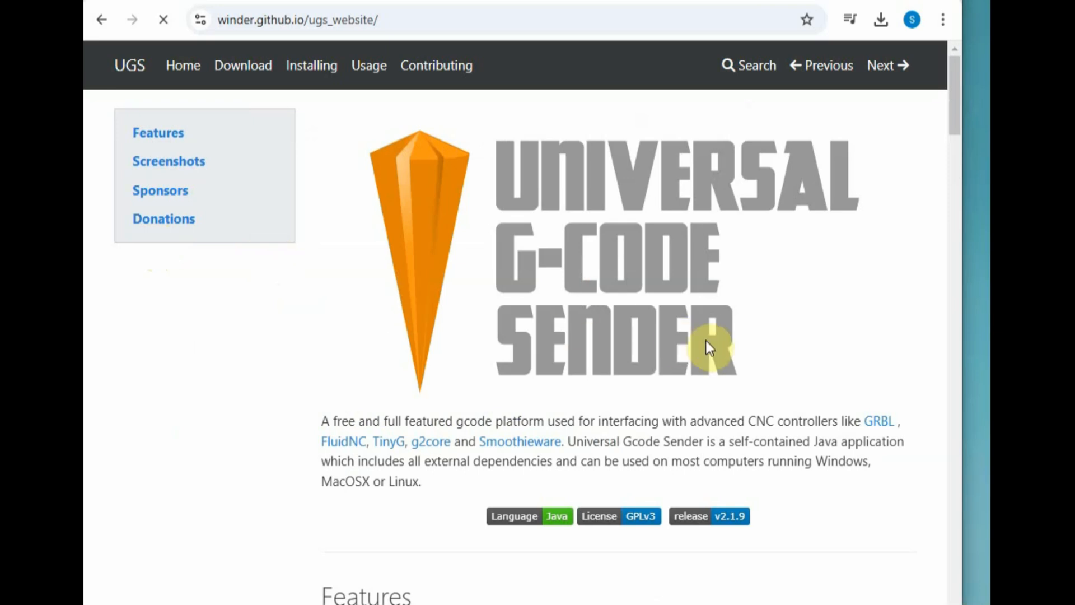
pyautogui.scroll(-3)
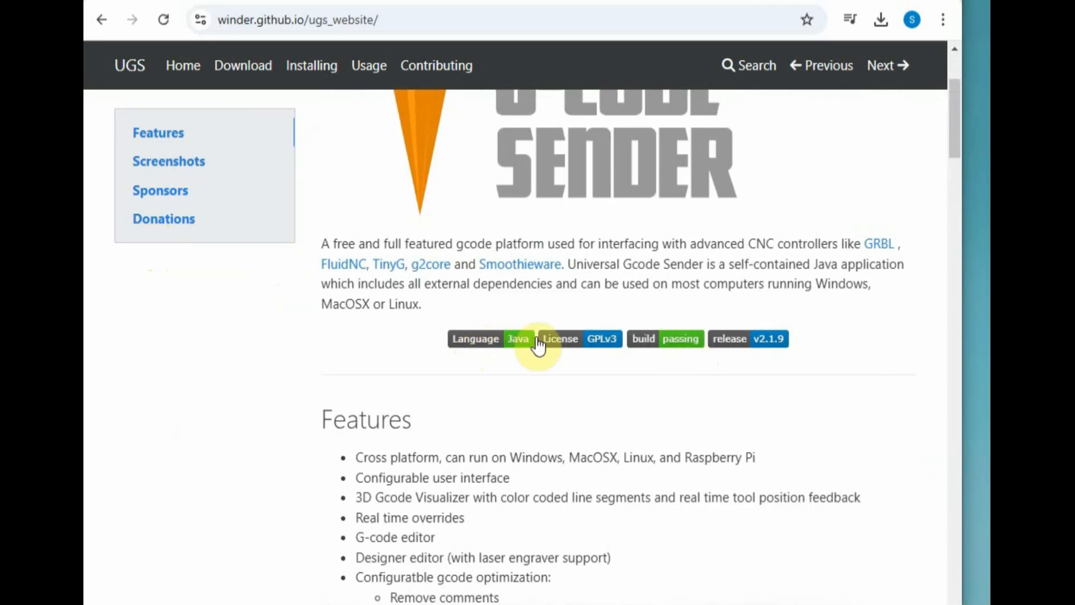
pyautogui.click(242, 65)
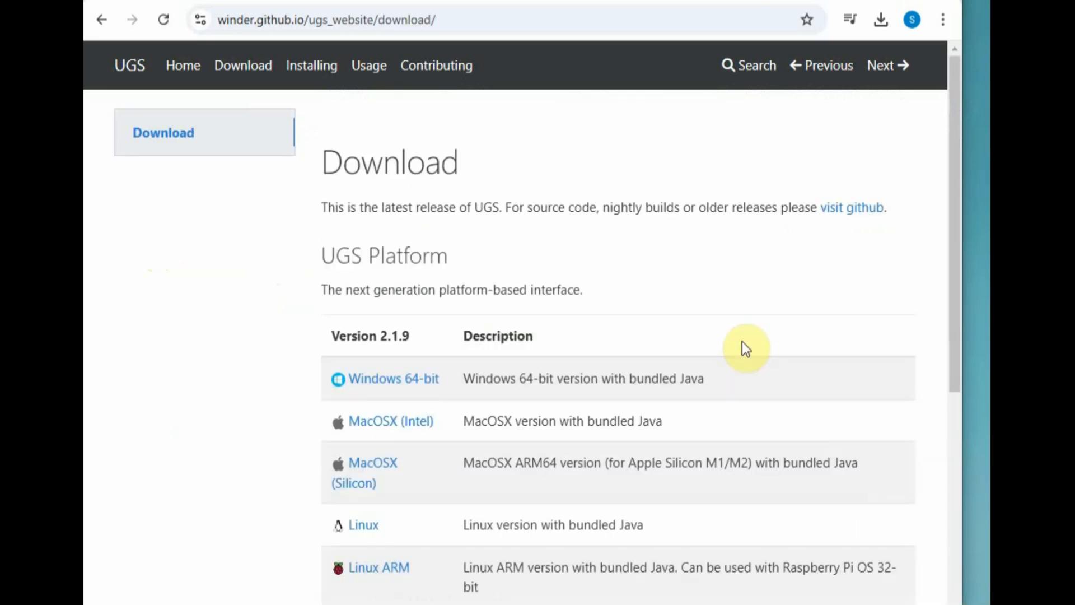
pyautogui.rightClick(634, 231)
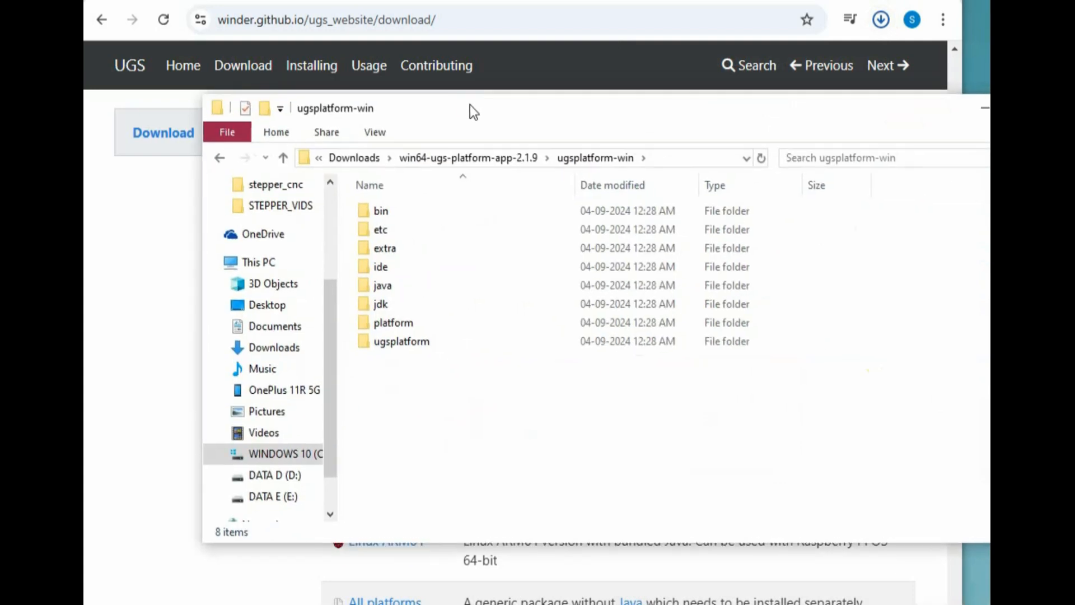
# Launch ugsplatform64 from the ugsplatform-win bin folder and close File Explorer.
pyautogui.click(380, 211)
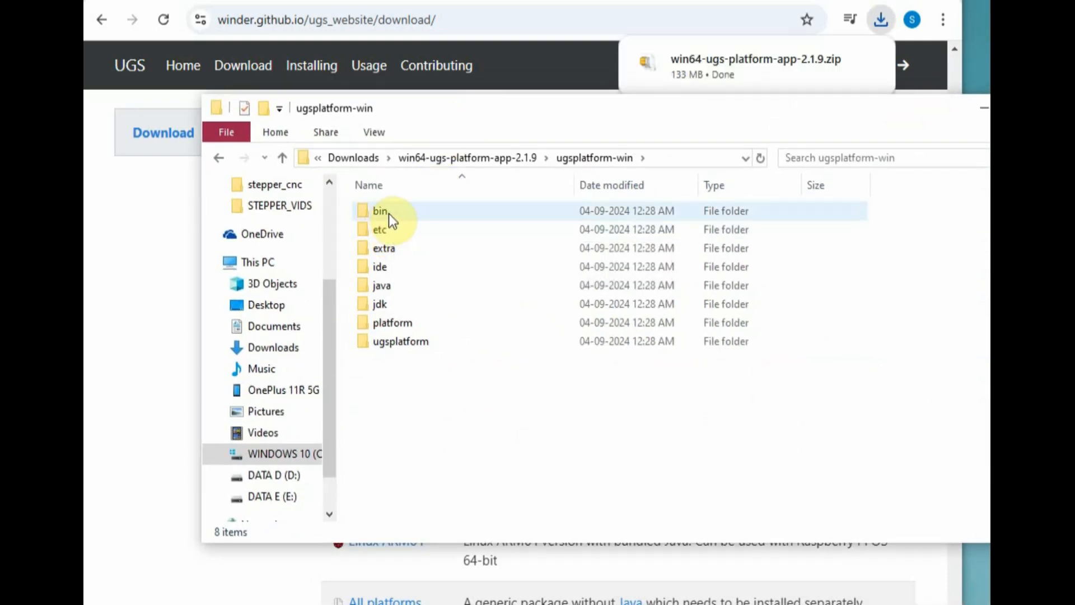
pyautogui.doubleClick(380, 211)
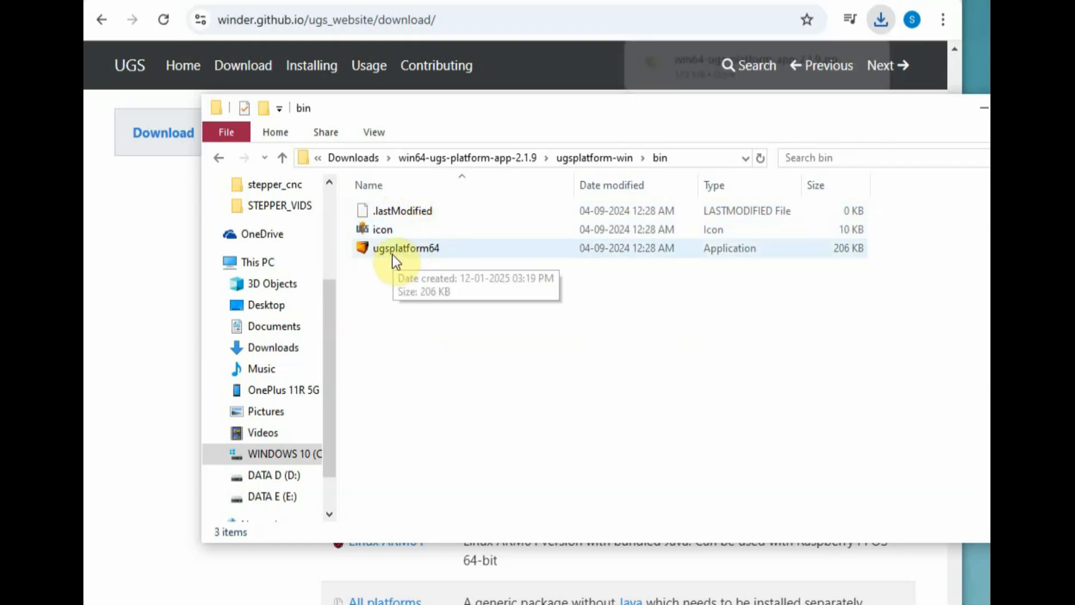
pyautogui.doubleClick(405, 248)
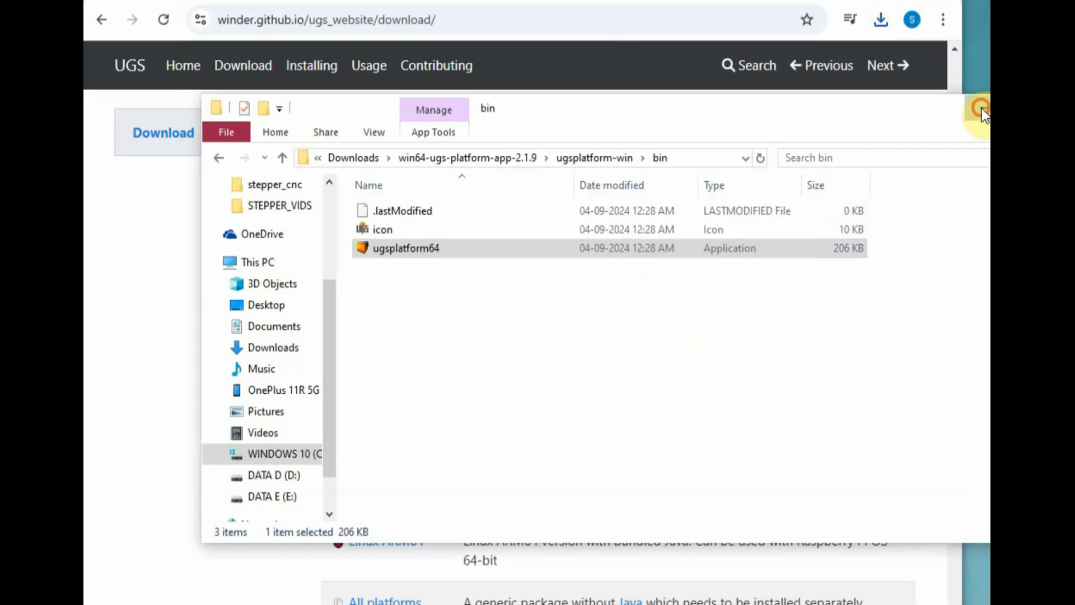
pyautogui.doubleClick(406, 247)
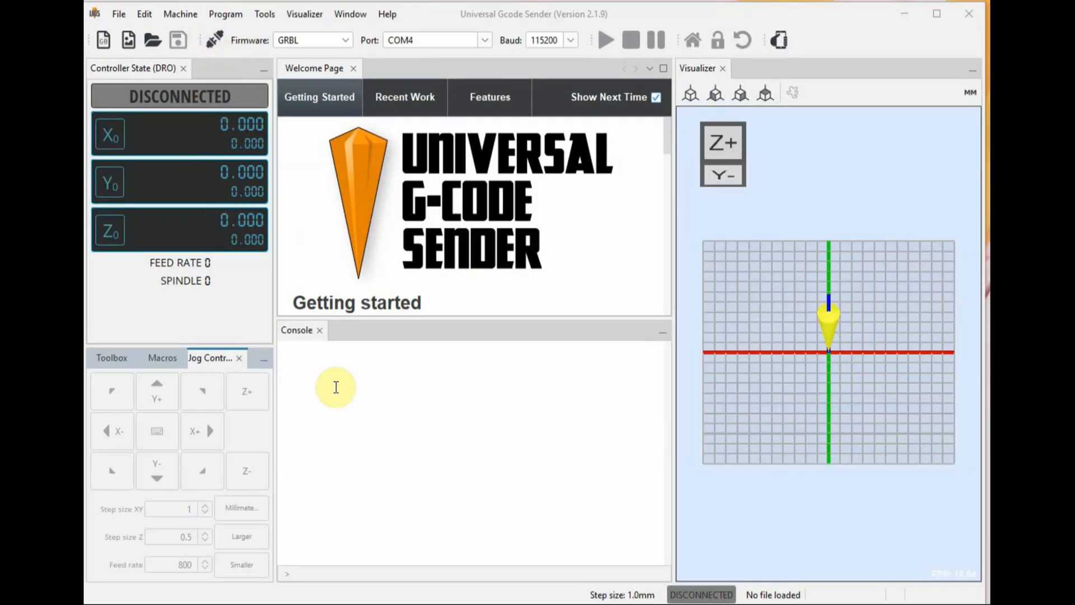
pyautogui.moveTo(336, 315)
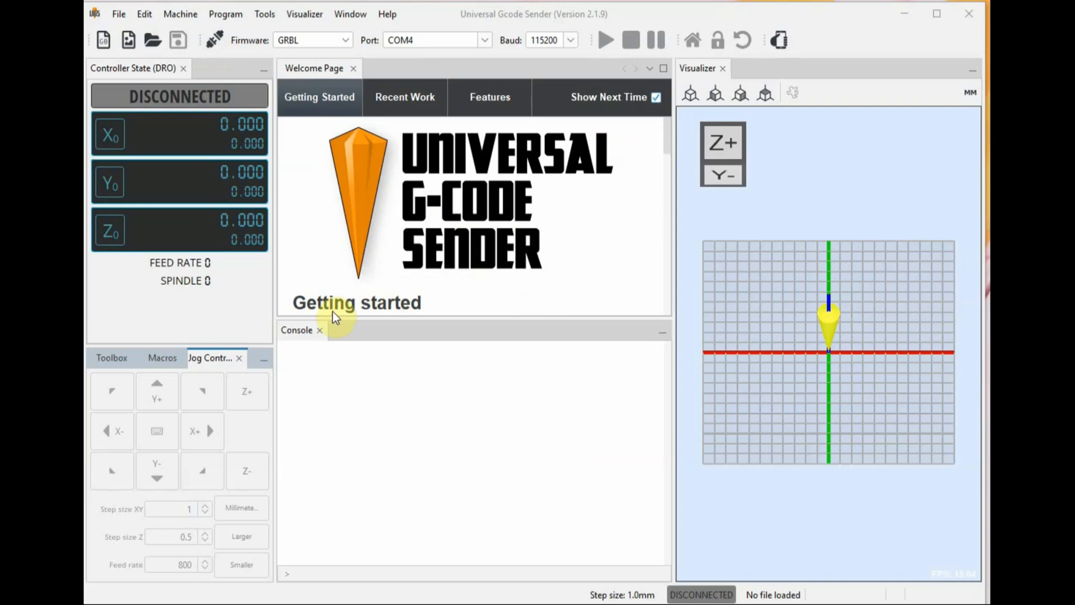
pyautogui.moveTo(355, 286)
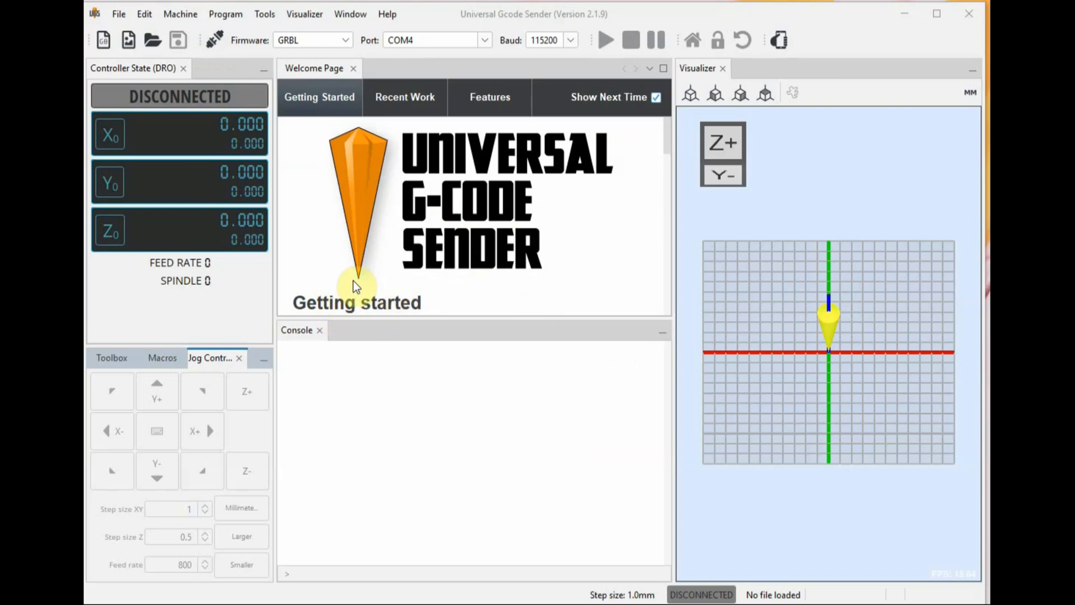
pyautogui.moveTo(730, 344)
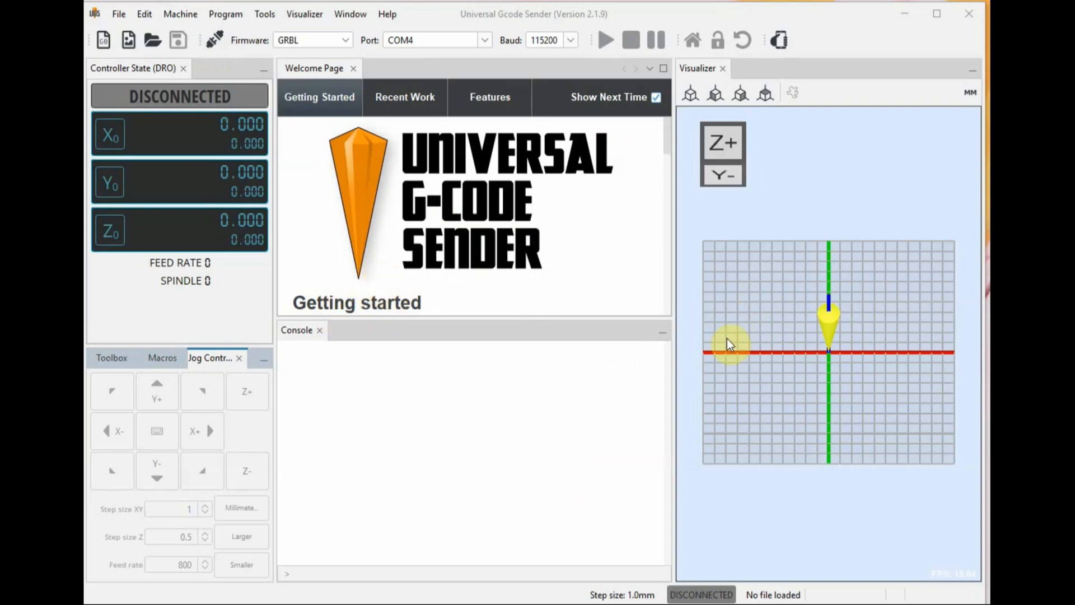
pyautogui.click(691, 94)
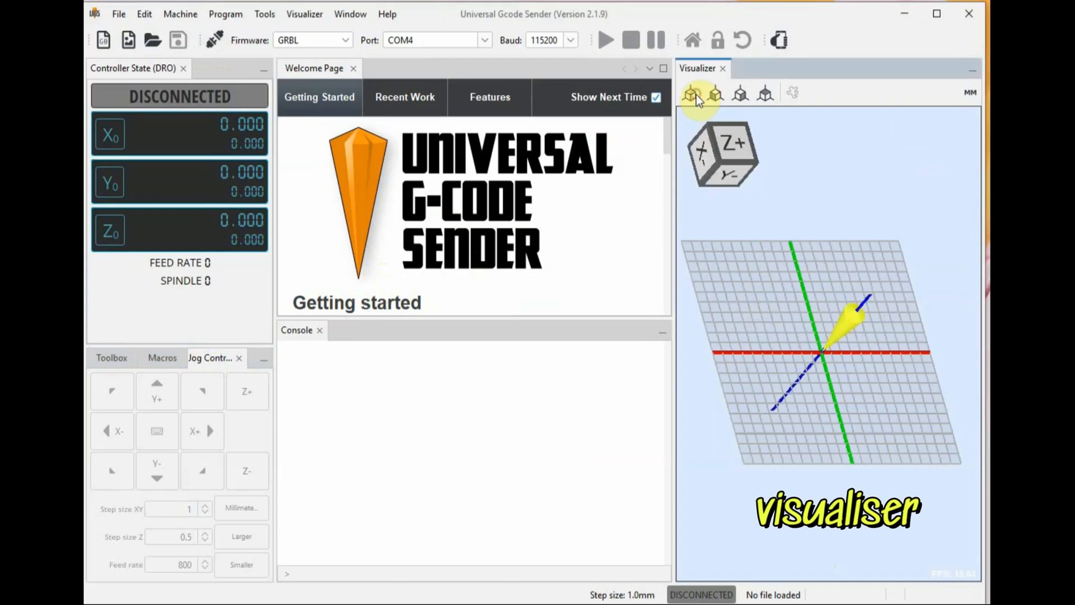
pyautogui.click(766, 94)
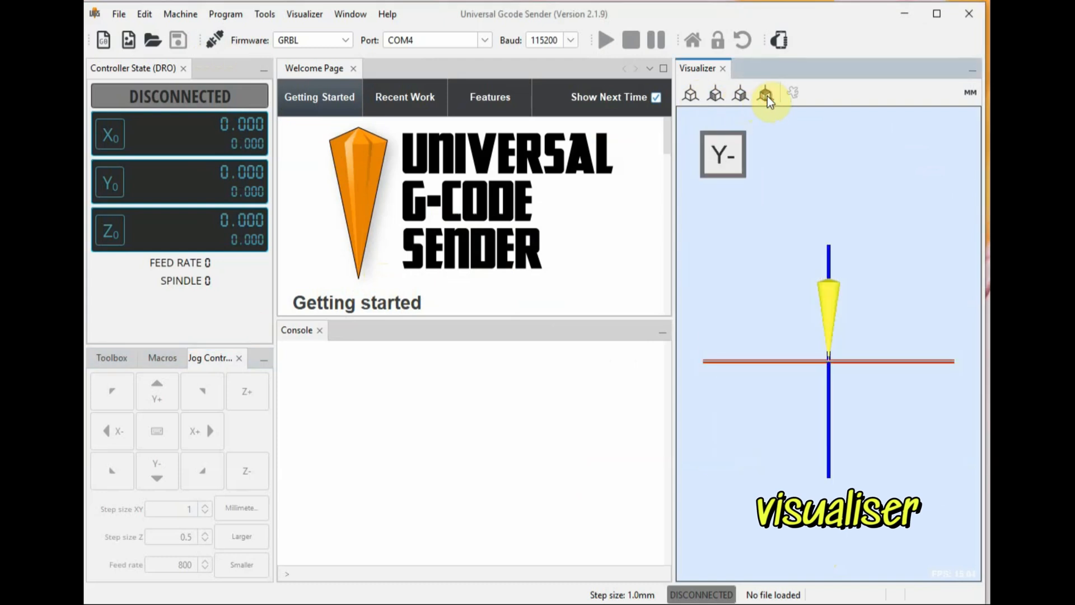
pyautogui.click(690, 95)
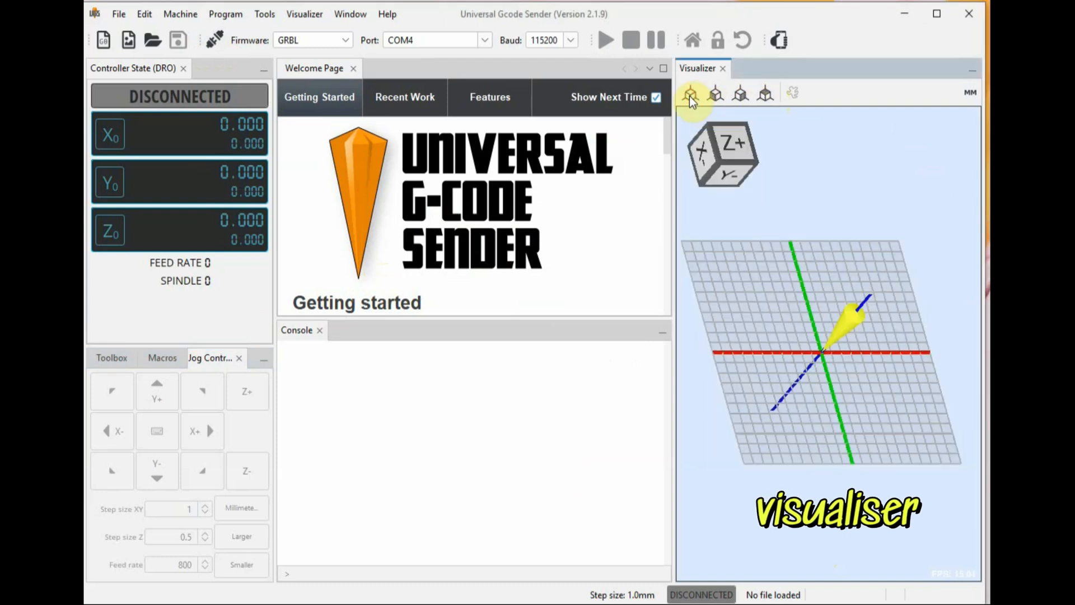
pyautogui.click(739, 94)
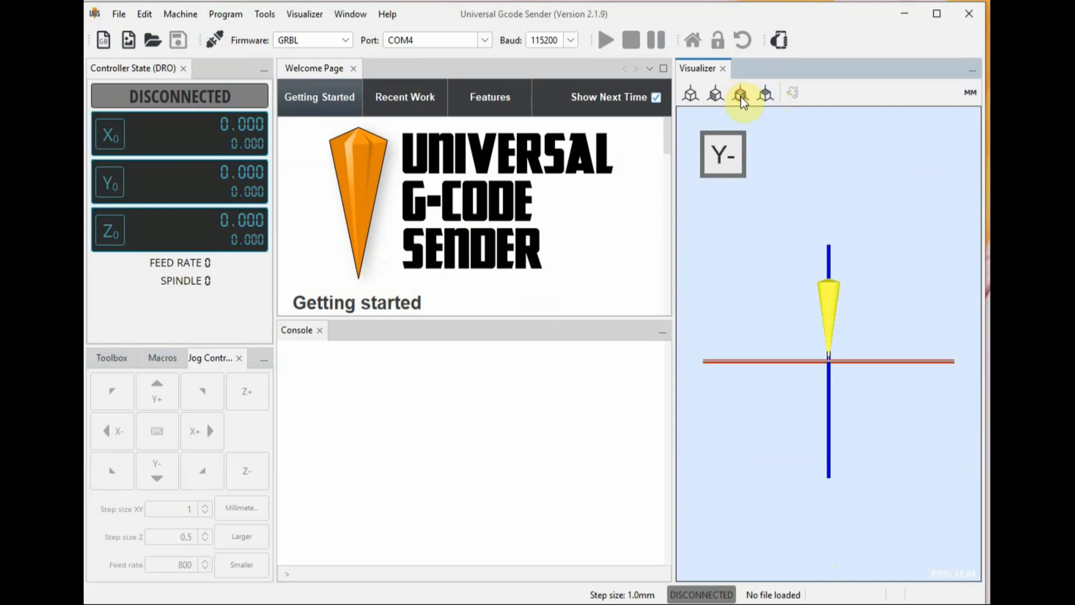
pyautogui.click(689, 94)
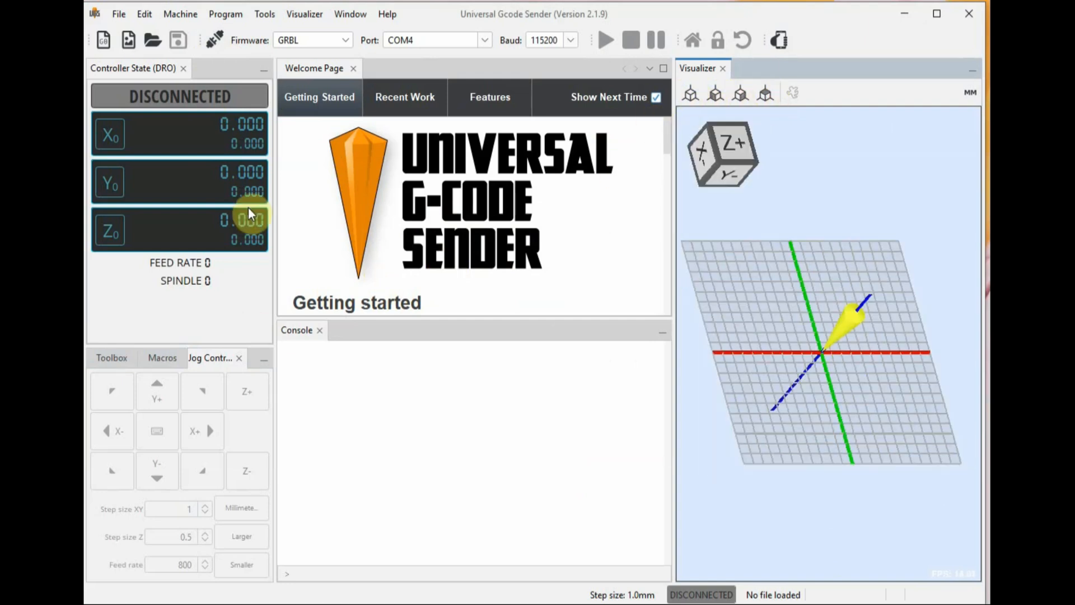
pyautogui.click(106, 357)
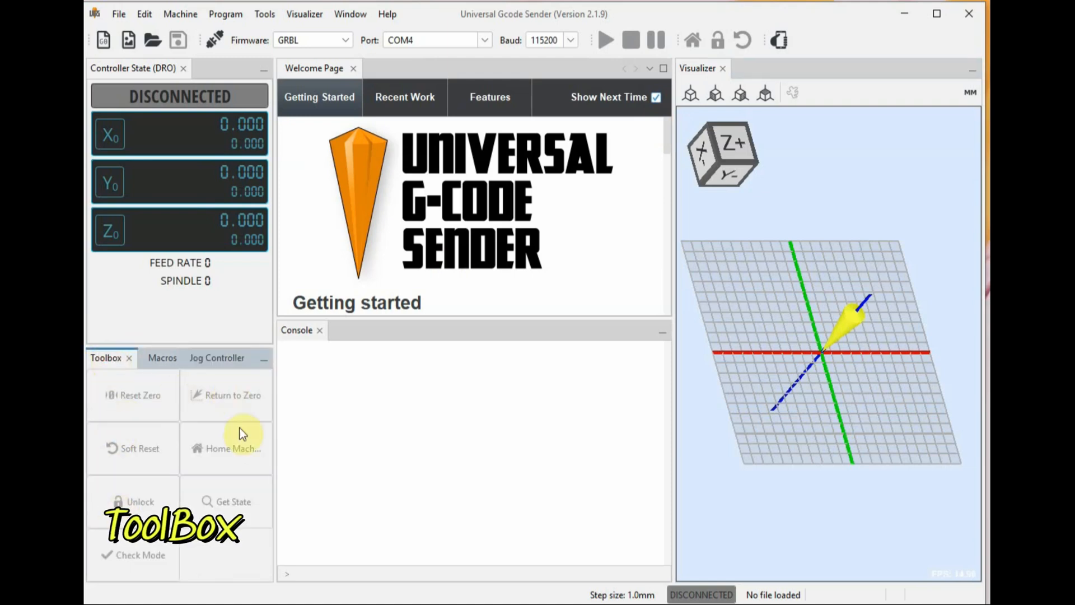
pyautogui.click(157, 357)
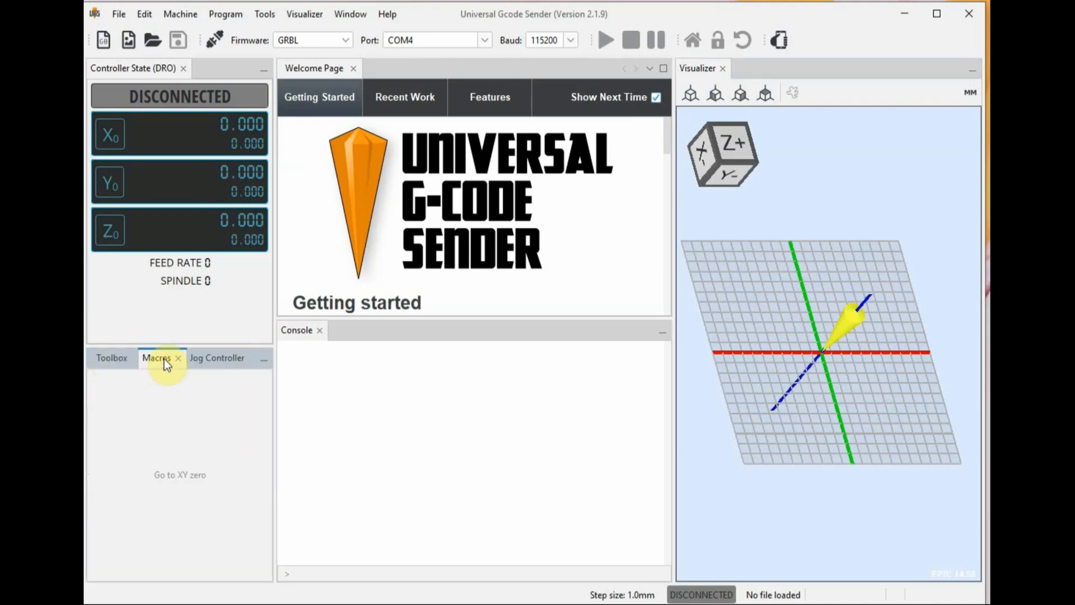
pyautogui.click(217, 357)
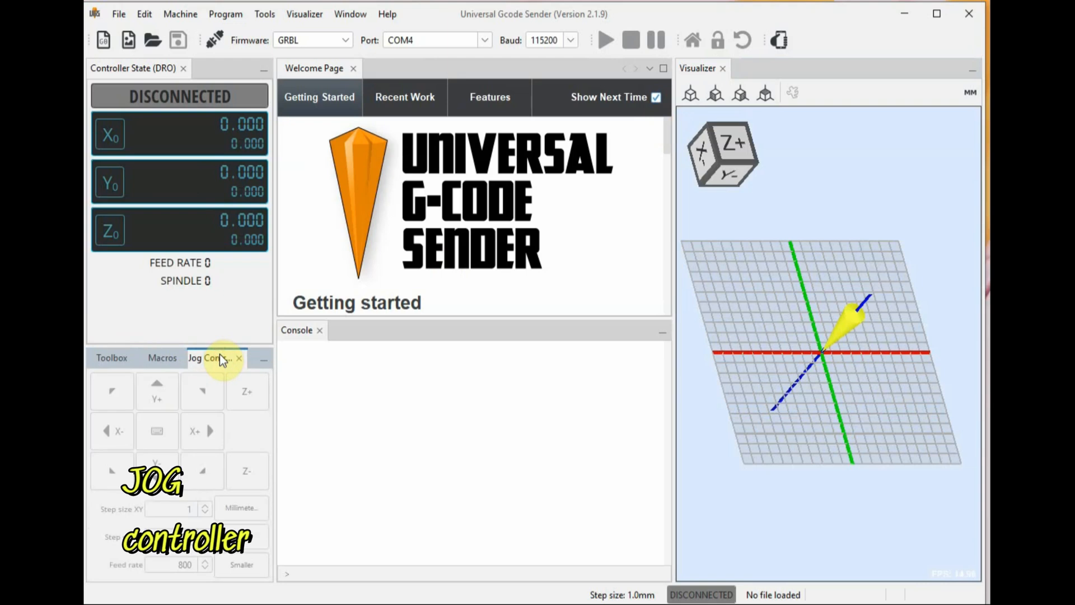
pyautogui.moveTo(170, 417)
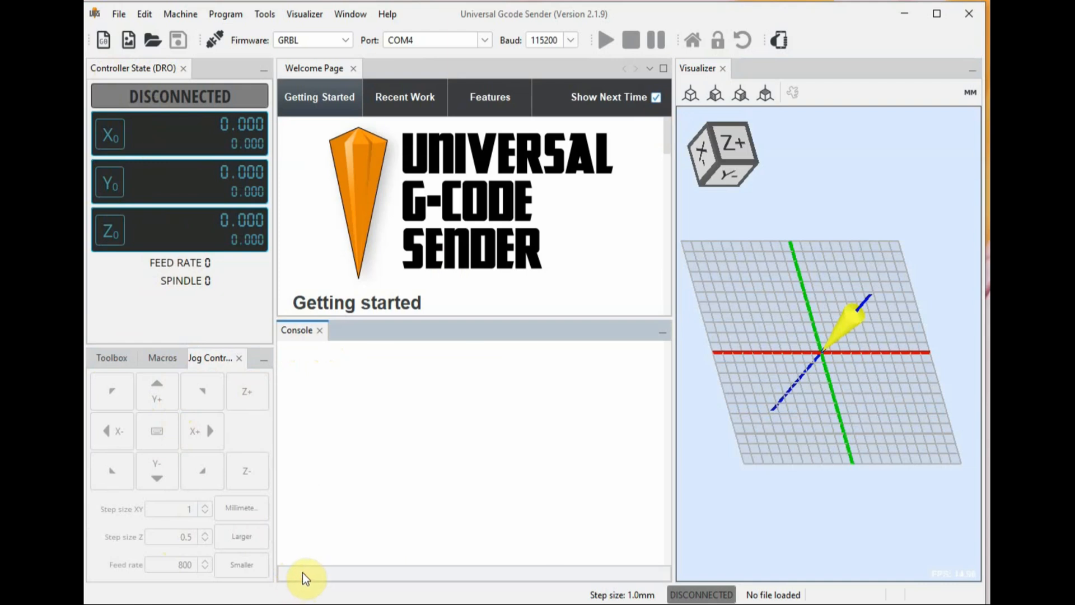
pyautogui.moveTo(216, 63)
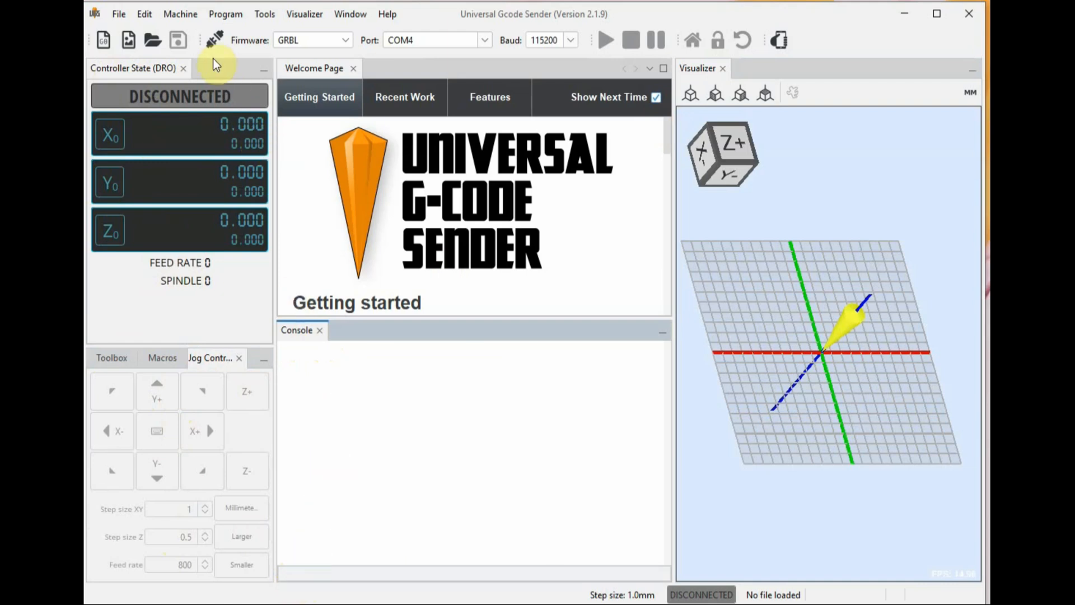
pyautogui.click(181, 14)
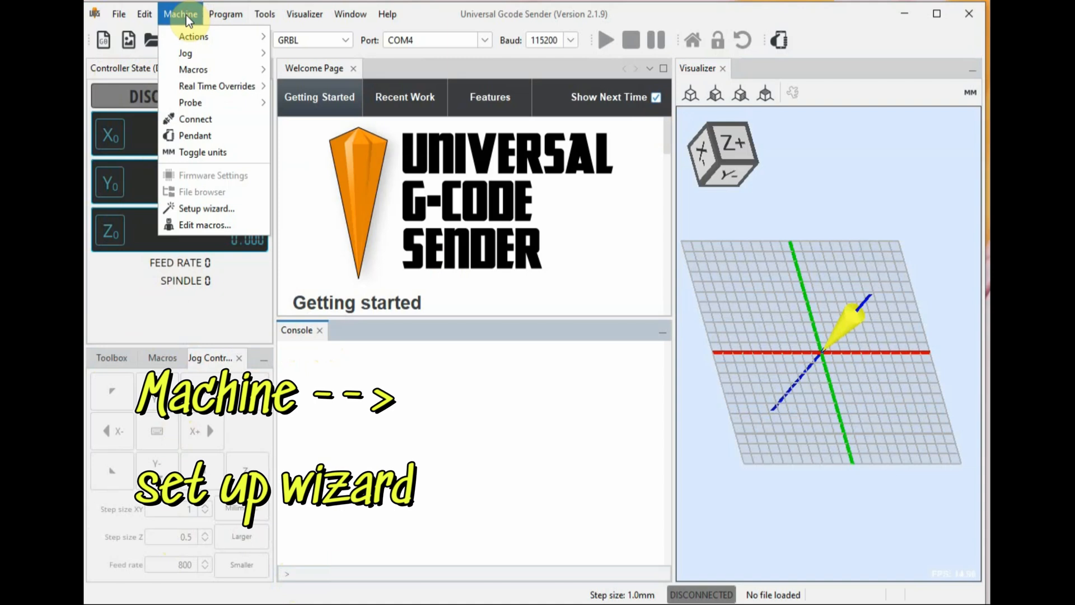
# Start the Setup wizard and connect to GRBL on COM4 at 115200 via JSerialComm.
pyautogui.click(207, 209)
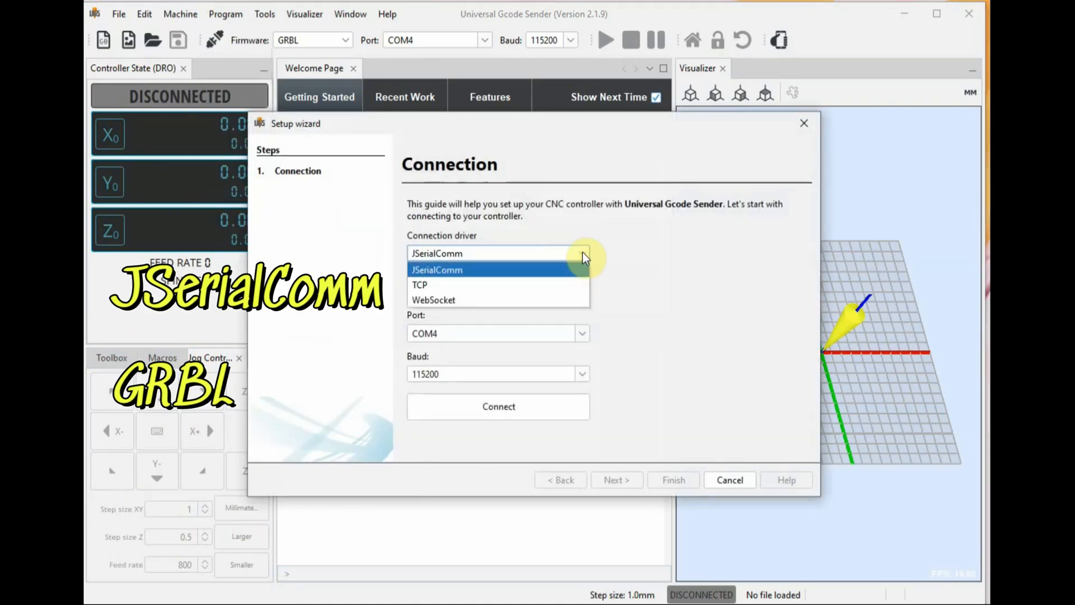
pyautogui.click(437, 270)
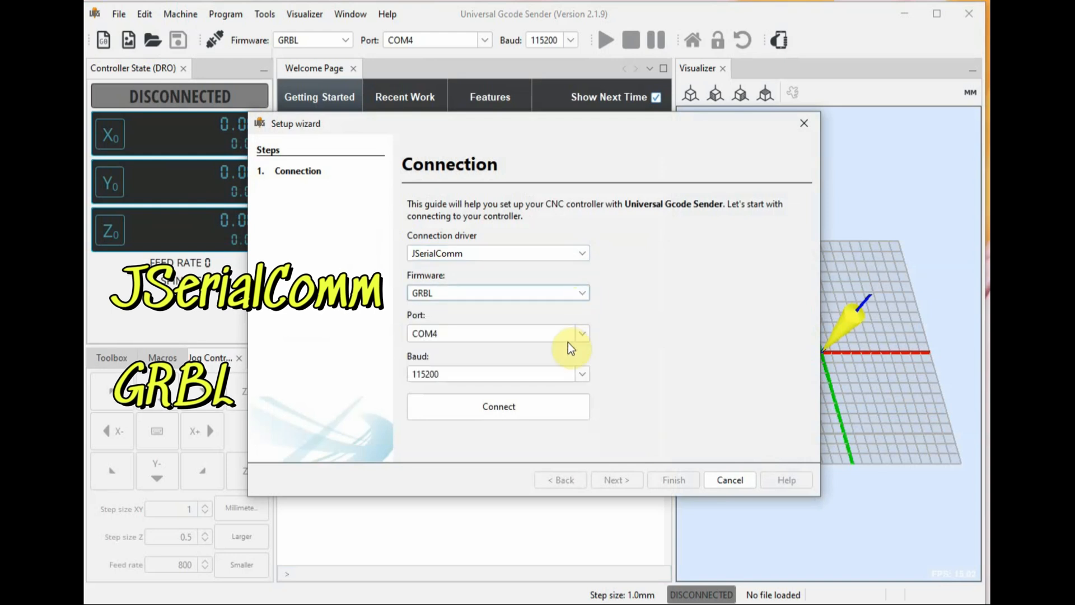
pyautogui.click(498, 406)
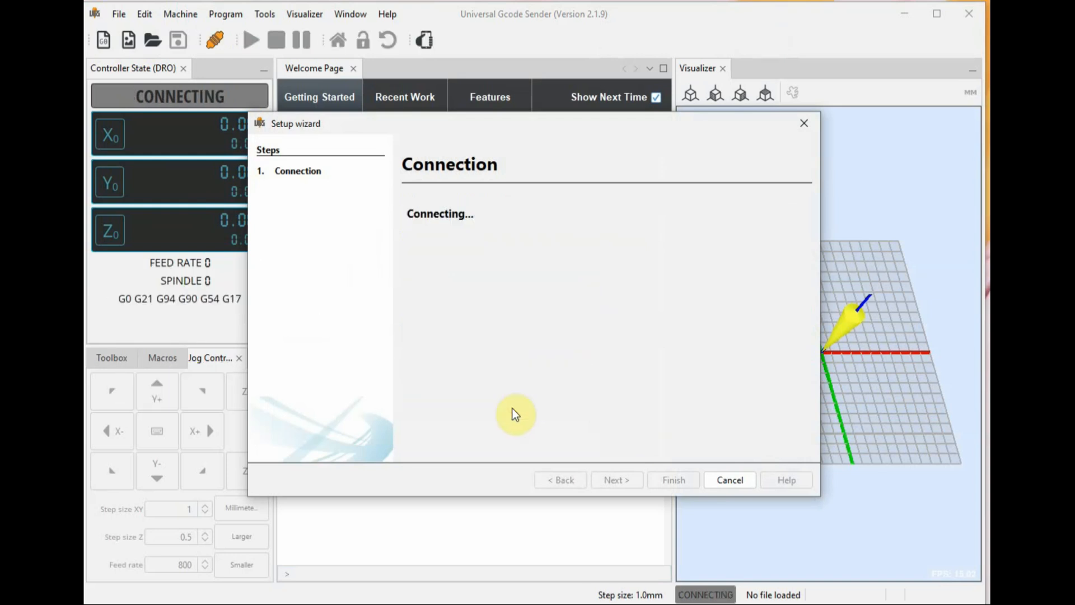
pyautogui.moveTo(473, 352)
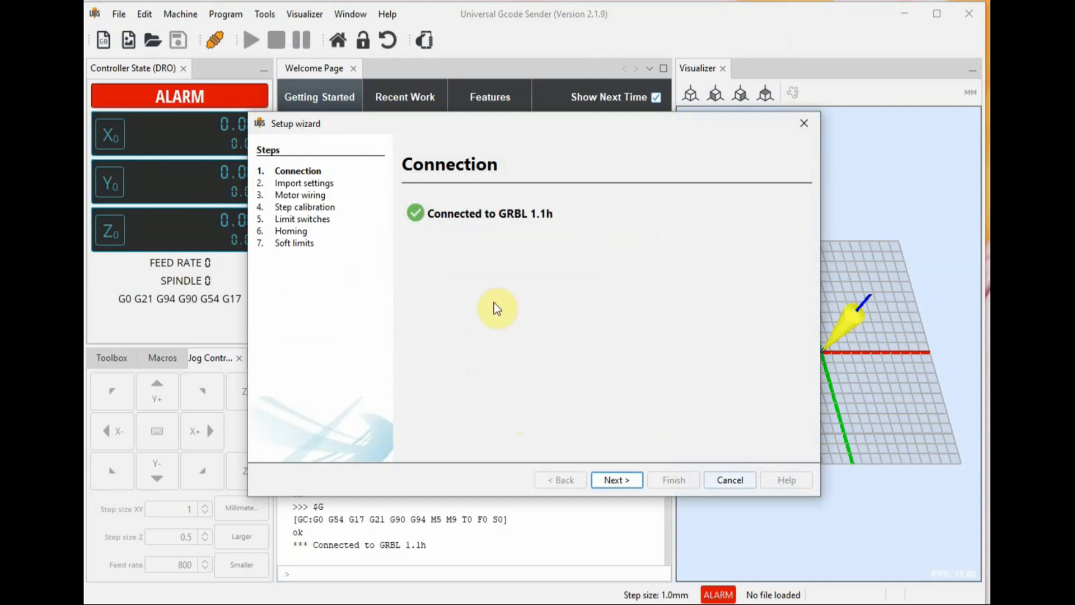
pyautogui.moveTo(528, 451)
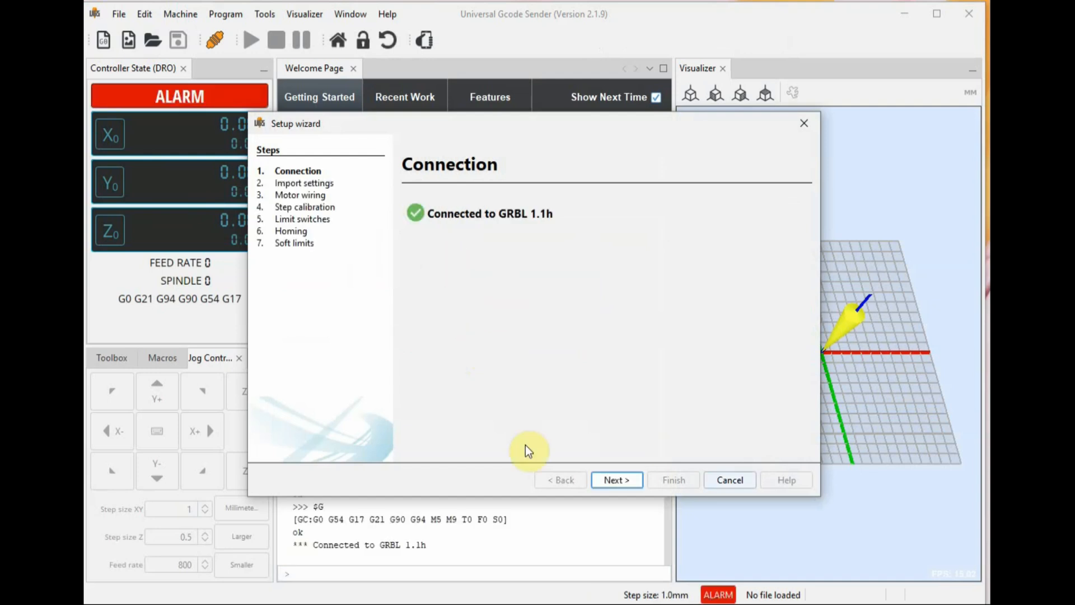
# Advance to Import settings and cancel the settings file dialog without importing.
pyautogui.click(615, 479)
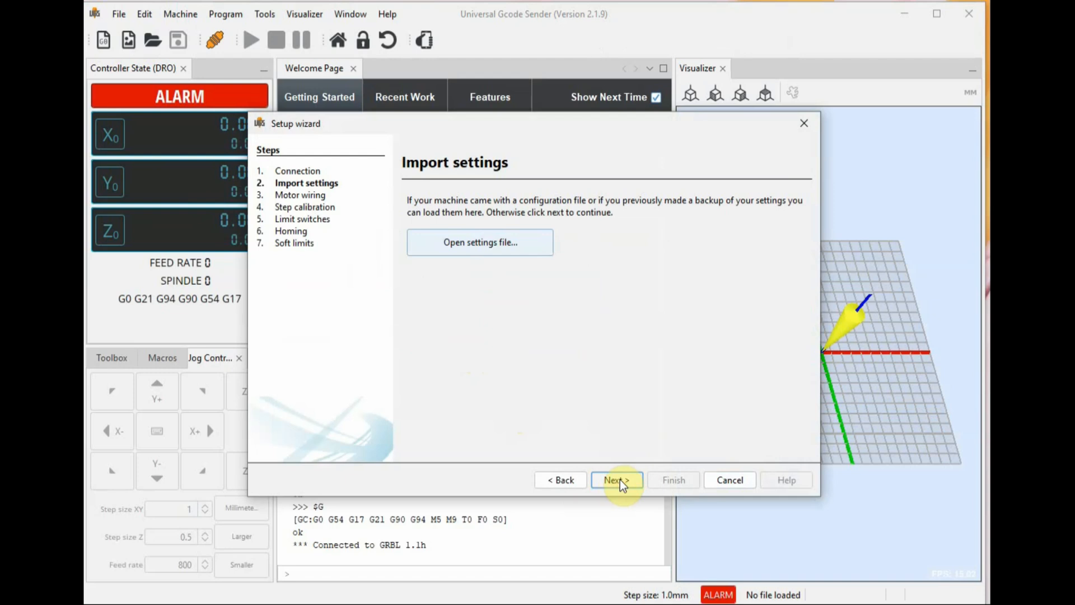
pyautogui.click(479, 242)
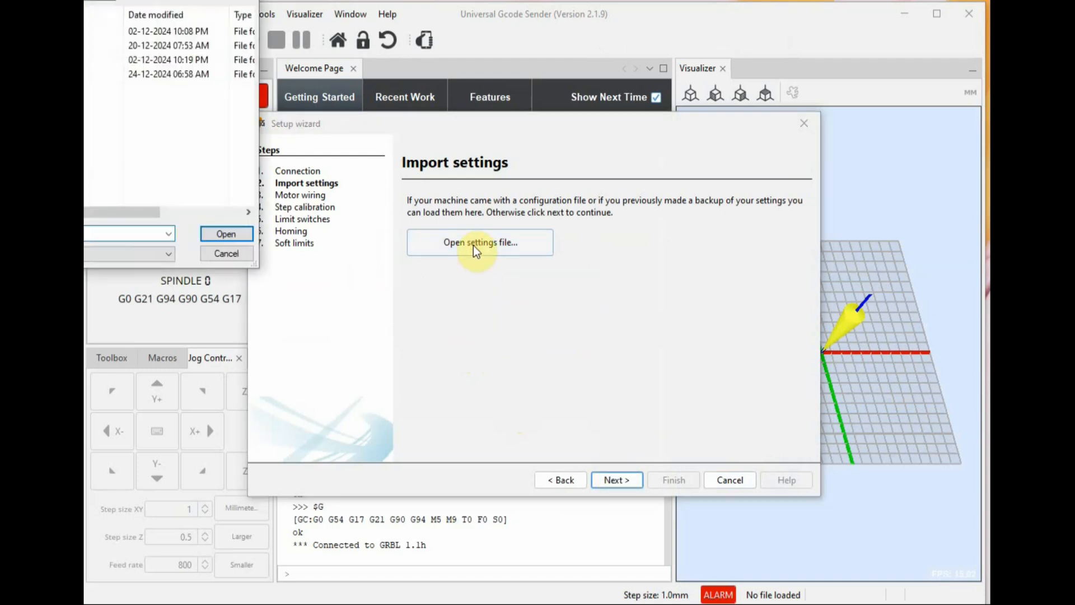
pyautogui.click(480, 242)
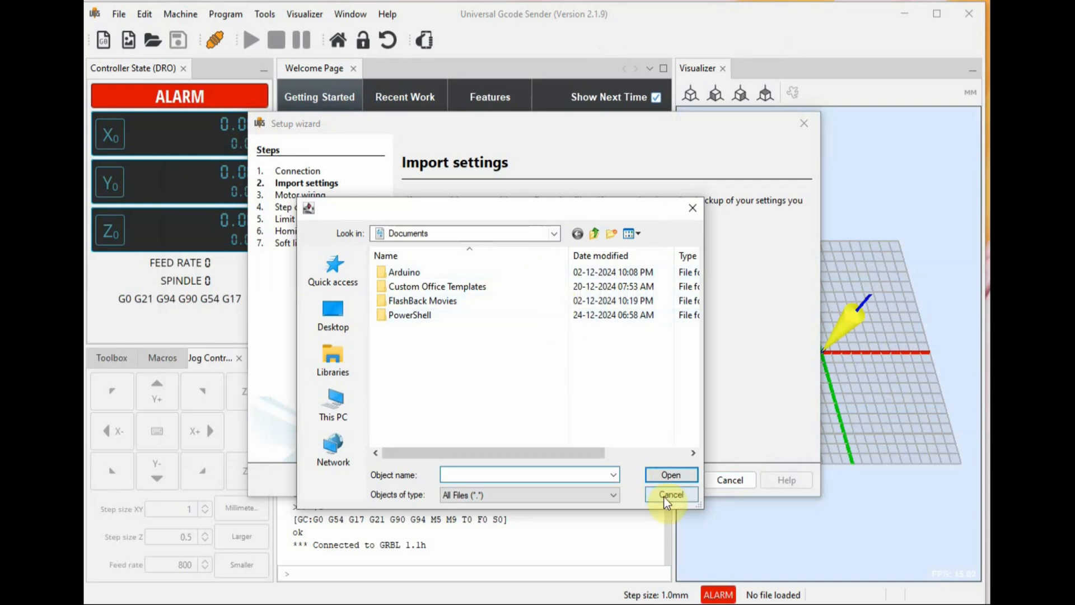
pyautogui.click(669, 495)
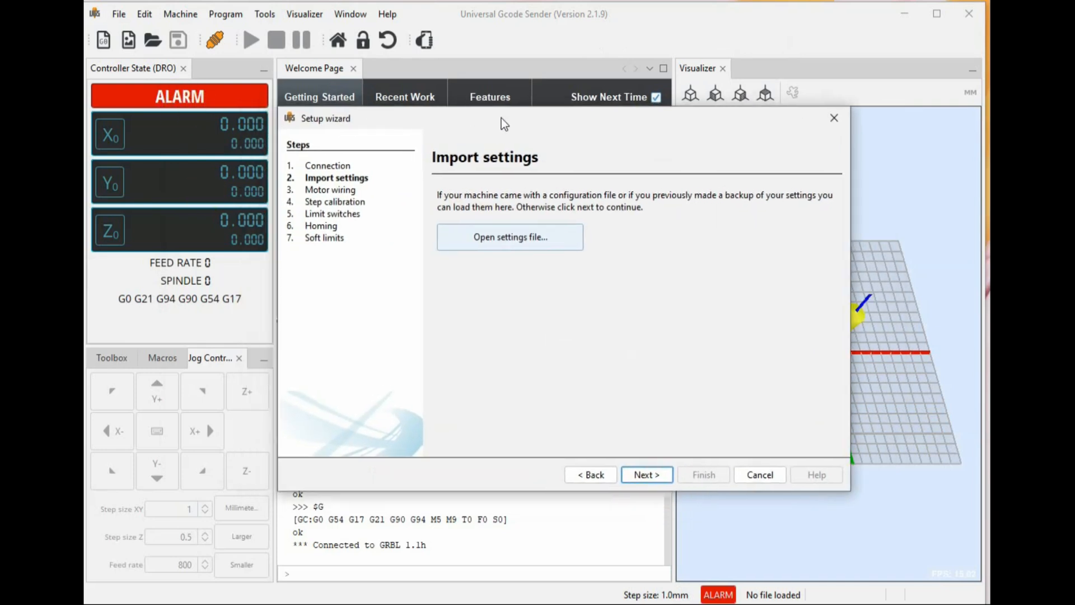
# Jog-test the X motor in both positive and negative directions on Motor wiring.
pyautogui.click(645, 474)
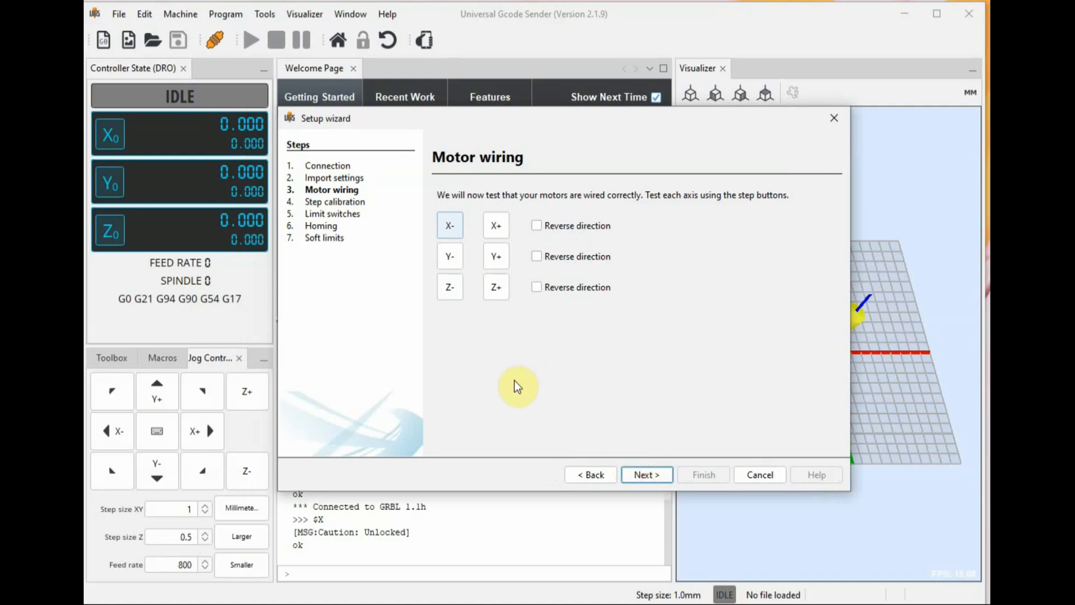
pyautogui.moveTo(596, 380)
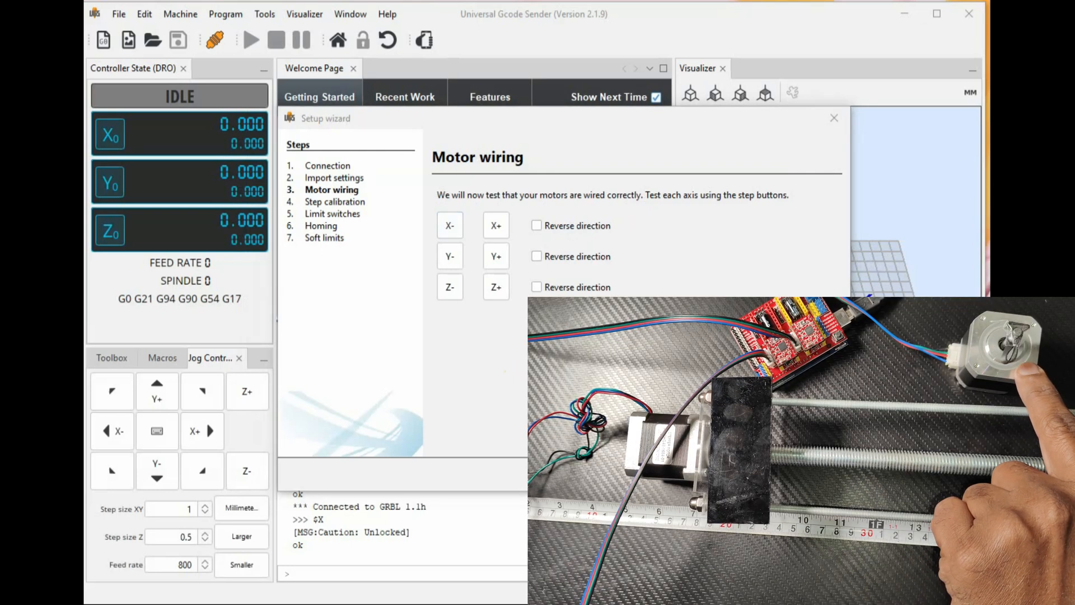
pyautogui.click(495, 225)
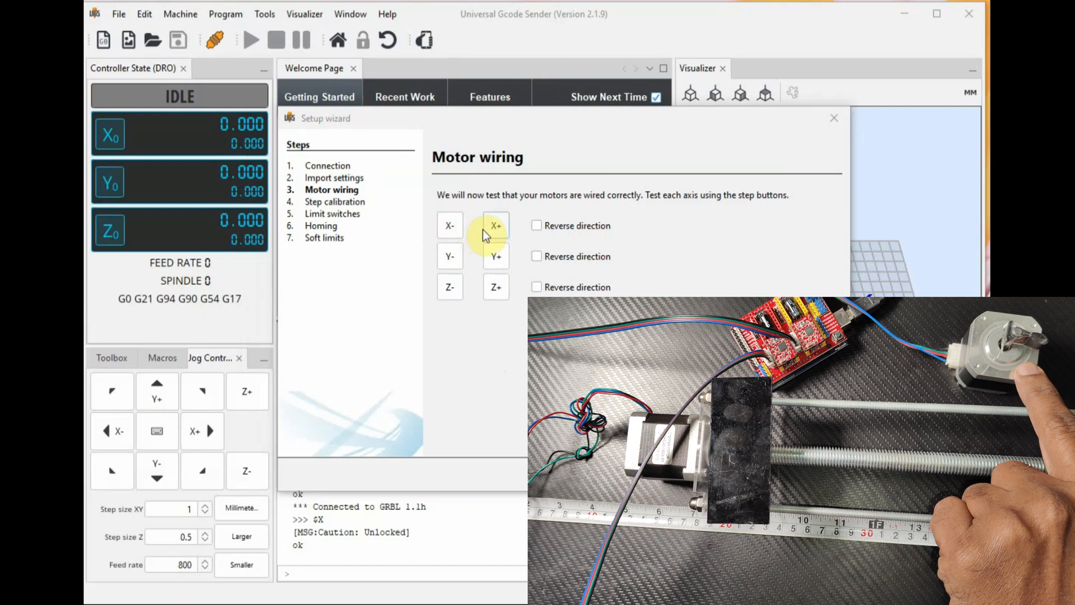
pyautogui.click(495, 225)
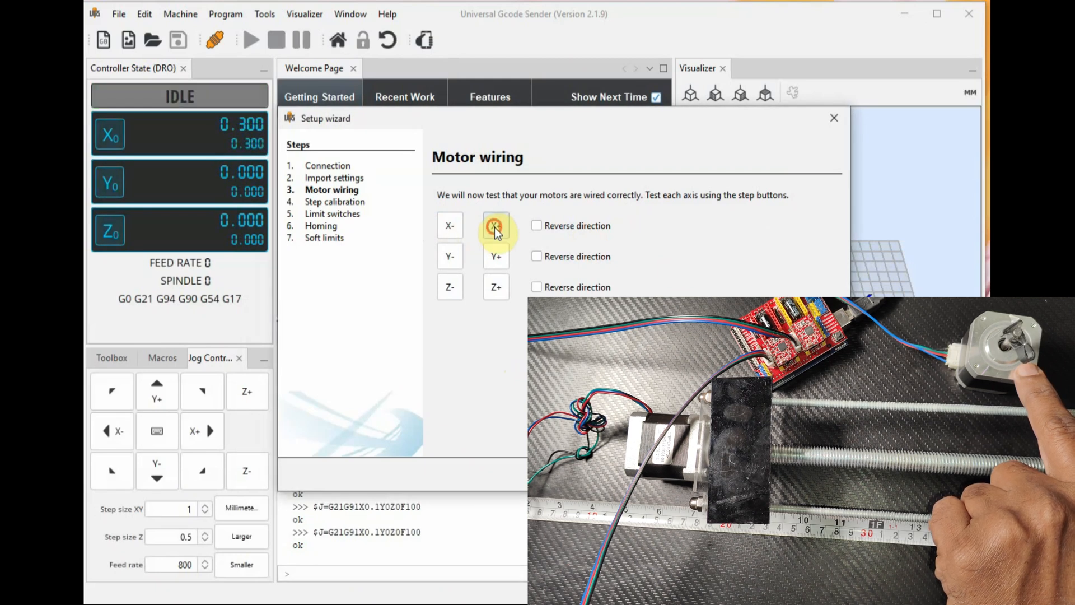
pyautogui.click(495, 225)
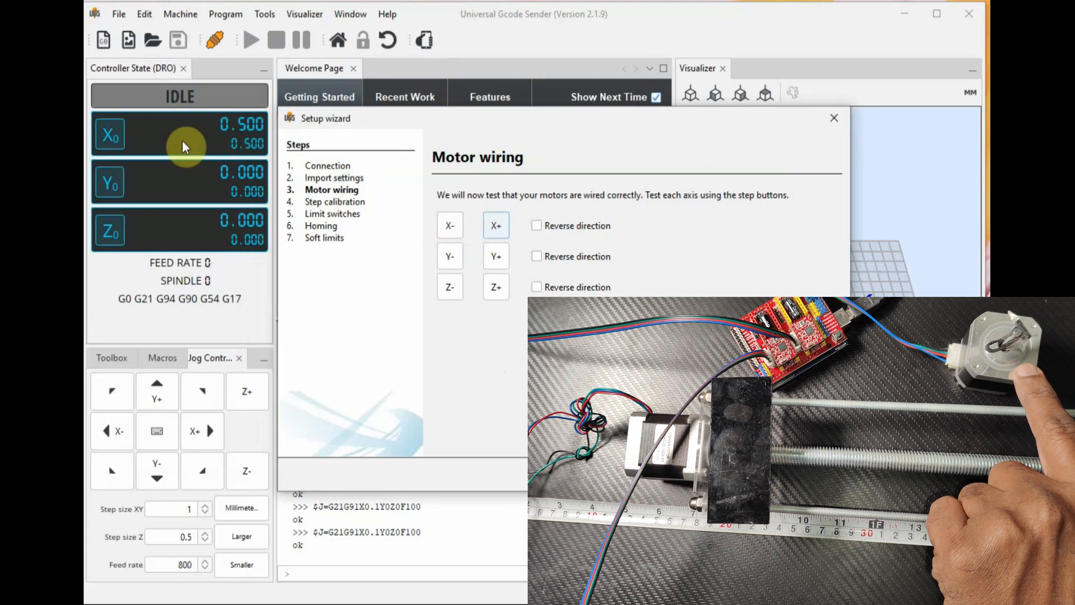
pyautogui.click(450, 225)
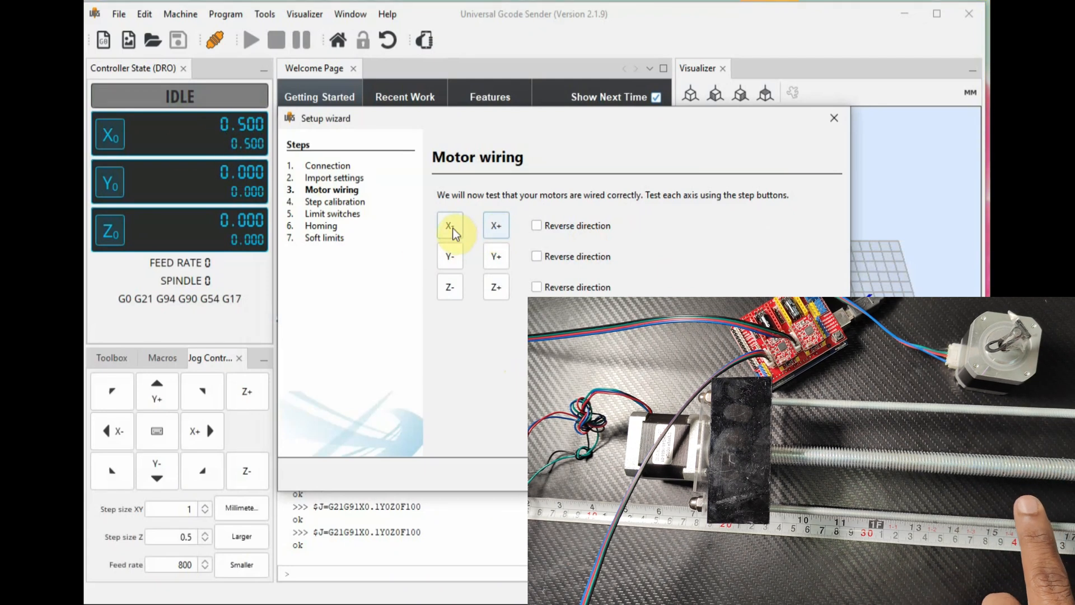
pyautogui.click(450, 225)
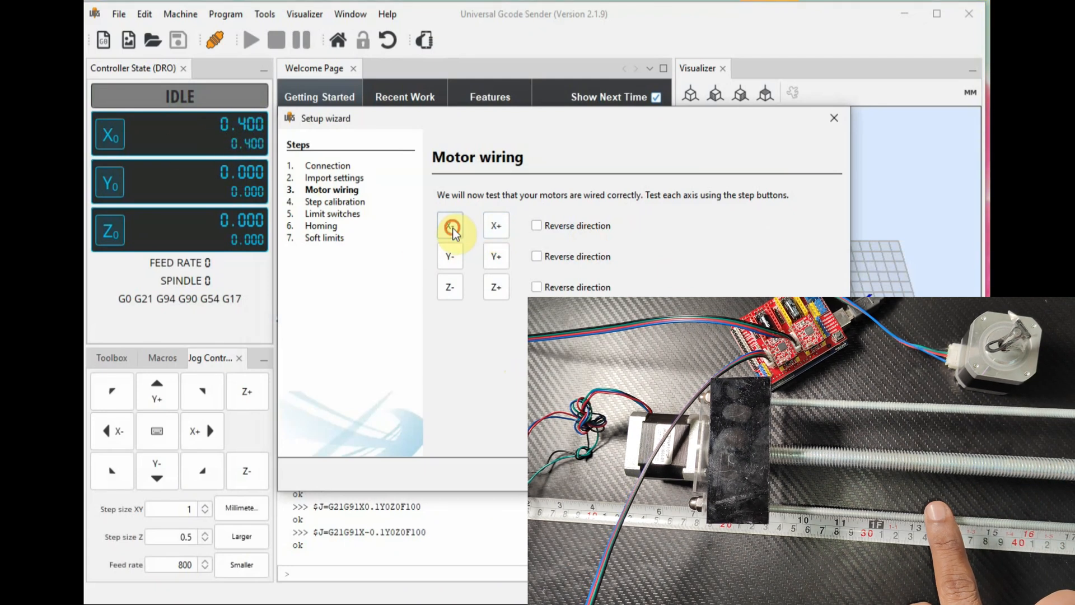
pyautogui.click(449, 225)
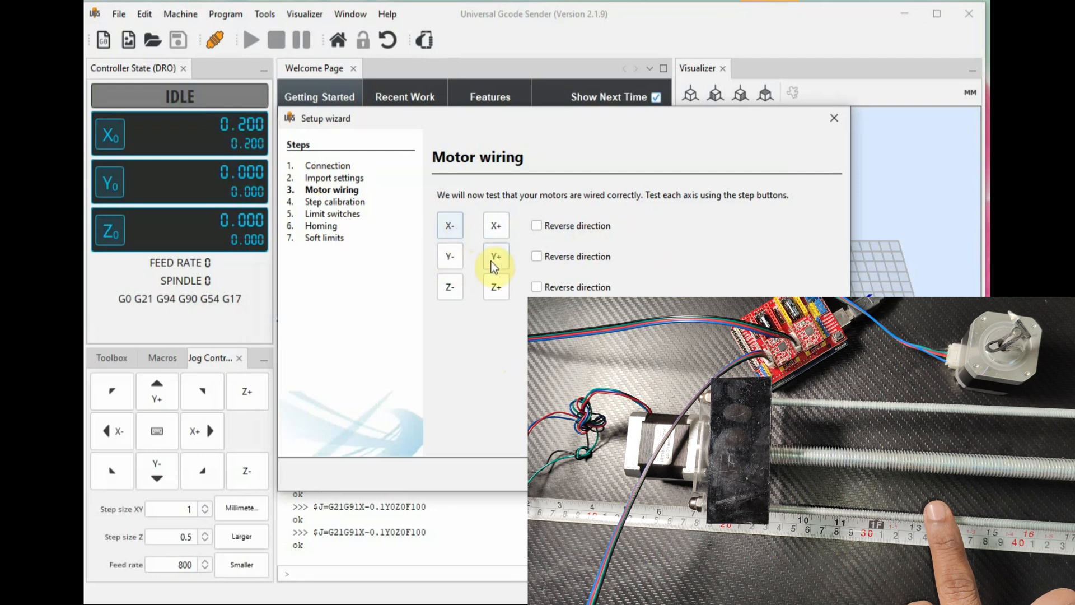
# Jog-test the Y motor and enable Reverse direction for the Y axis.
pyautogui.click(495, 256)
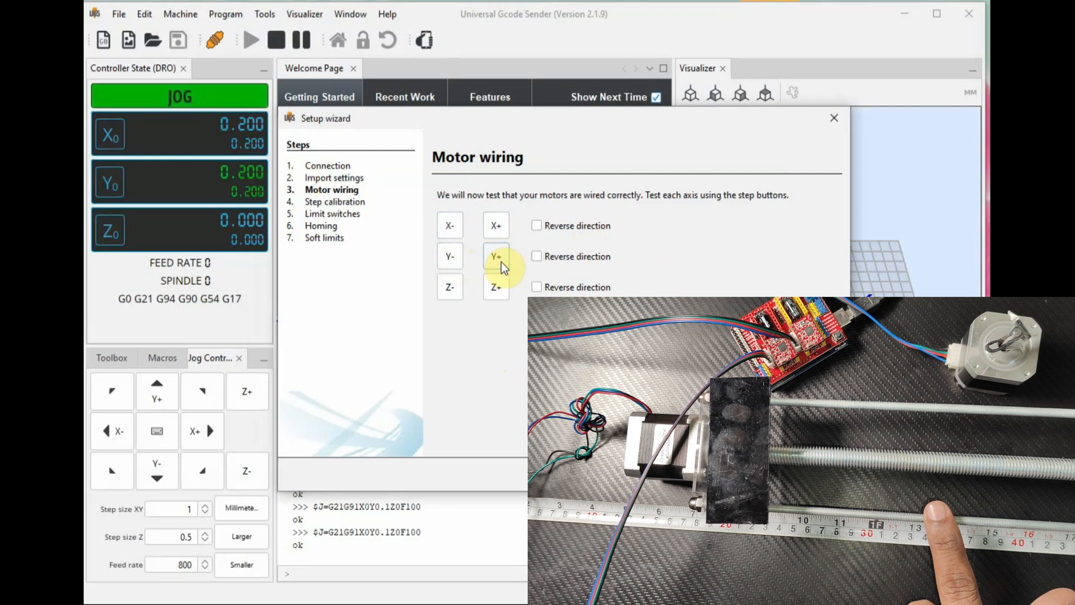
pyautogui.click(450, 255)
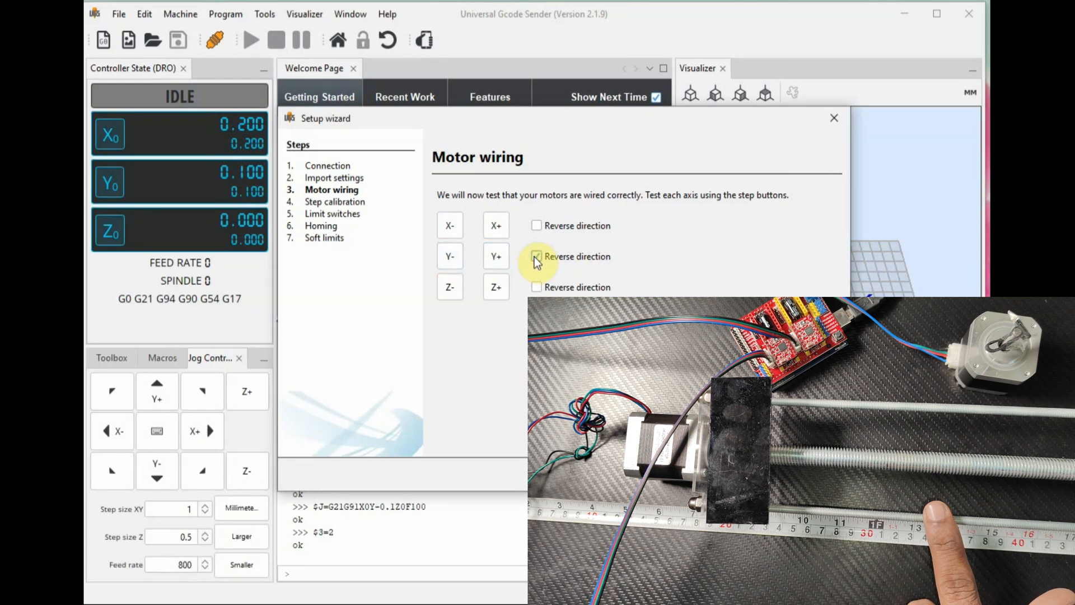
pyautogui.click(450, 256)
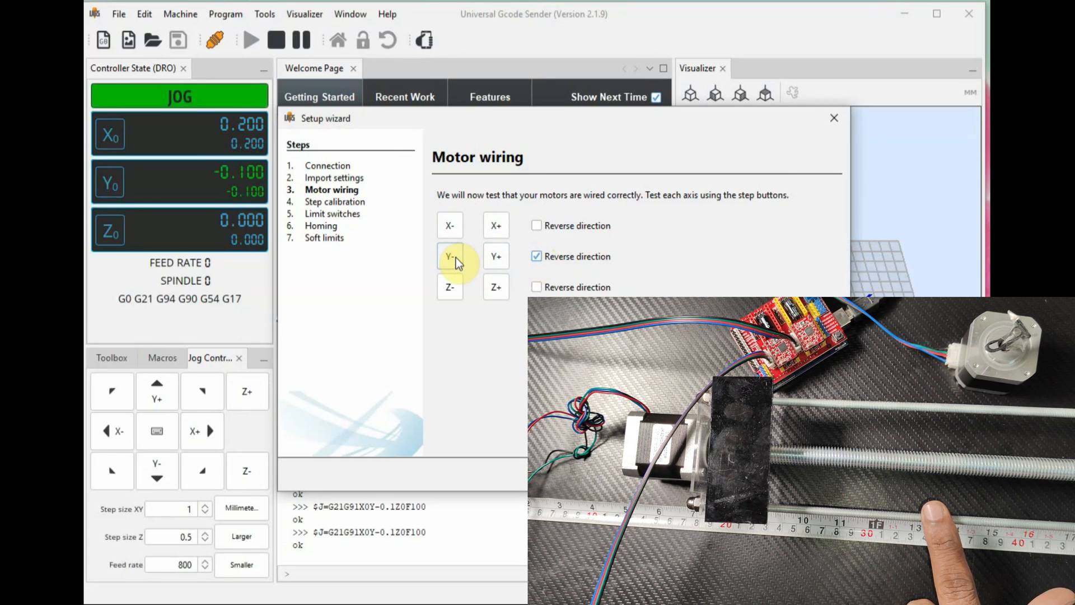
pyautogui.click(494, 256)
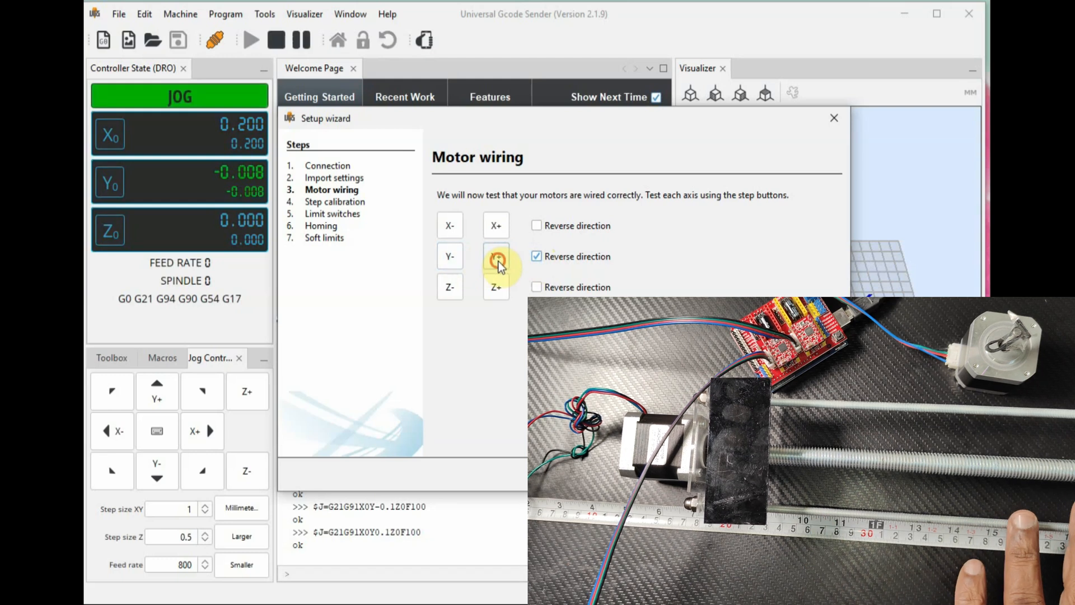
pyautogui.click(496, 256)
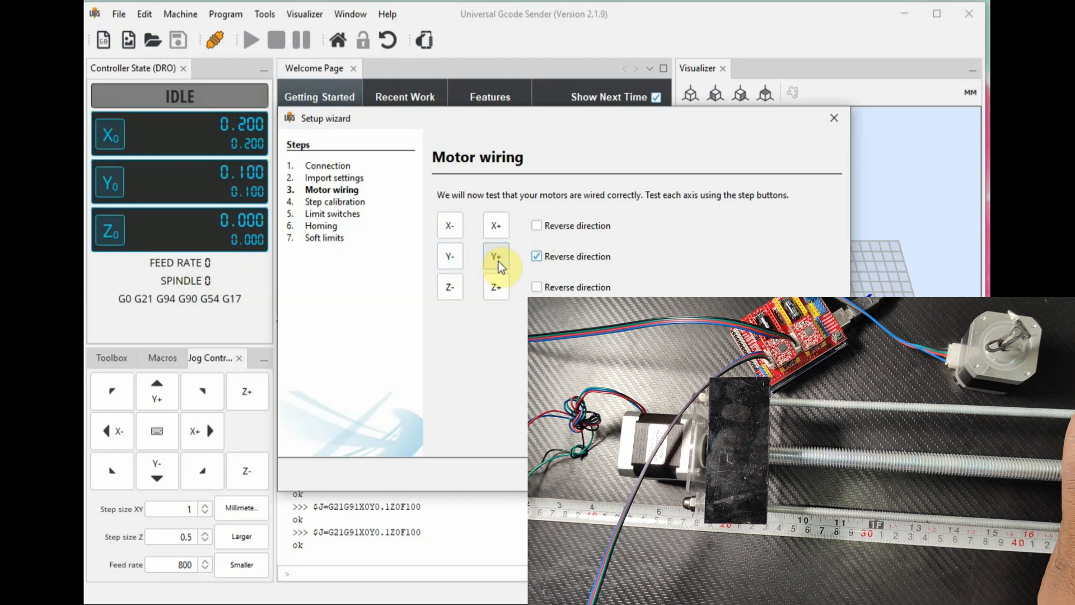
pyautogui.click(495, 256)
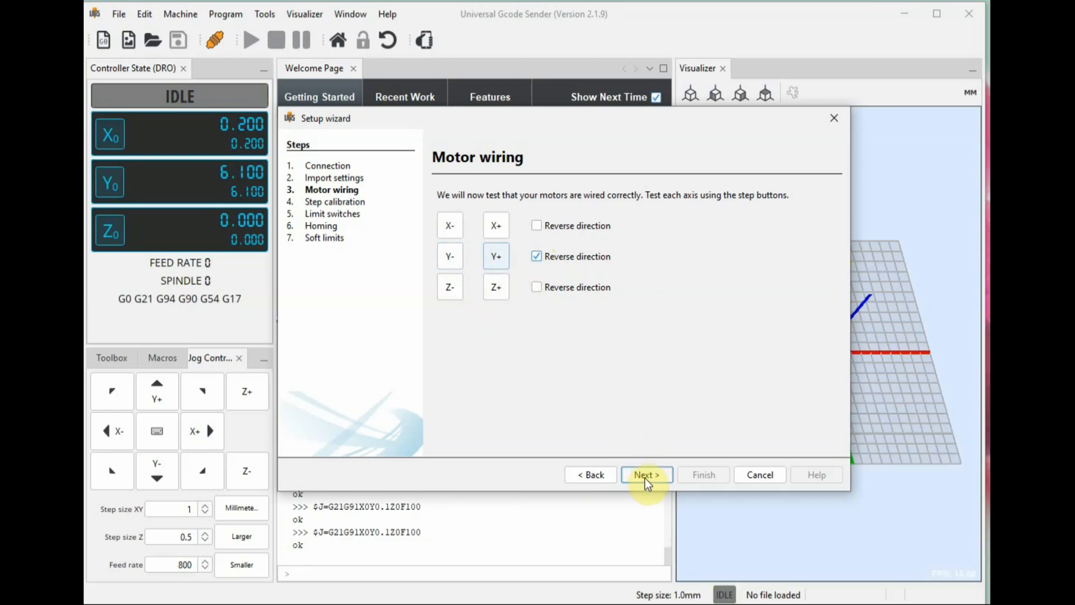
# Move X and Y, entering 1 mm actual movement for estimates of 300 and 275 steps/mm.
pyautogui.click(645, 475)
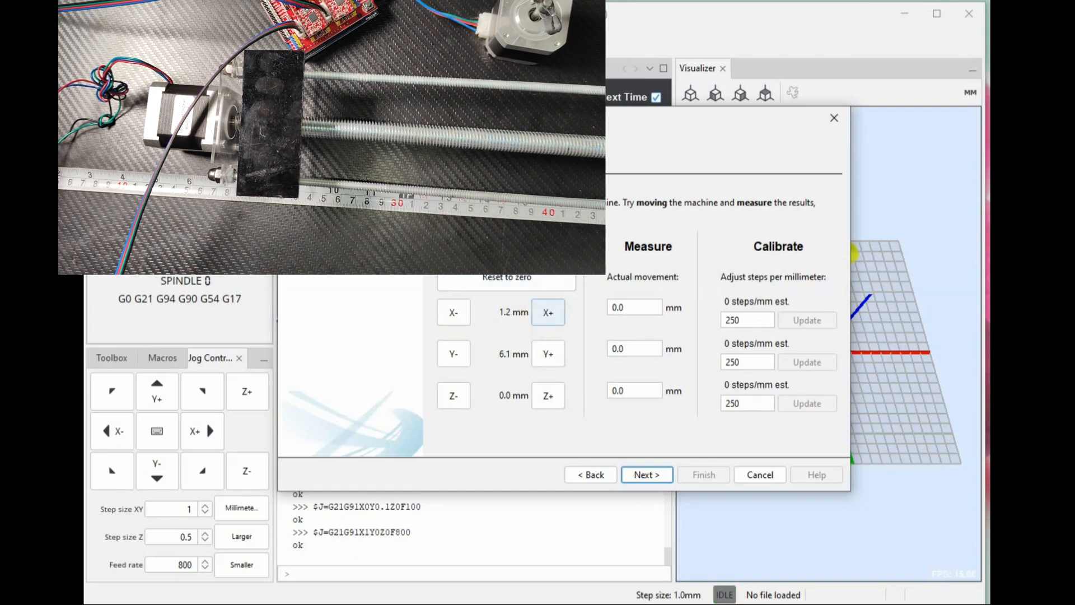
pyautogui.click(633, 306)
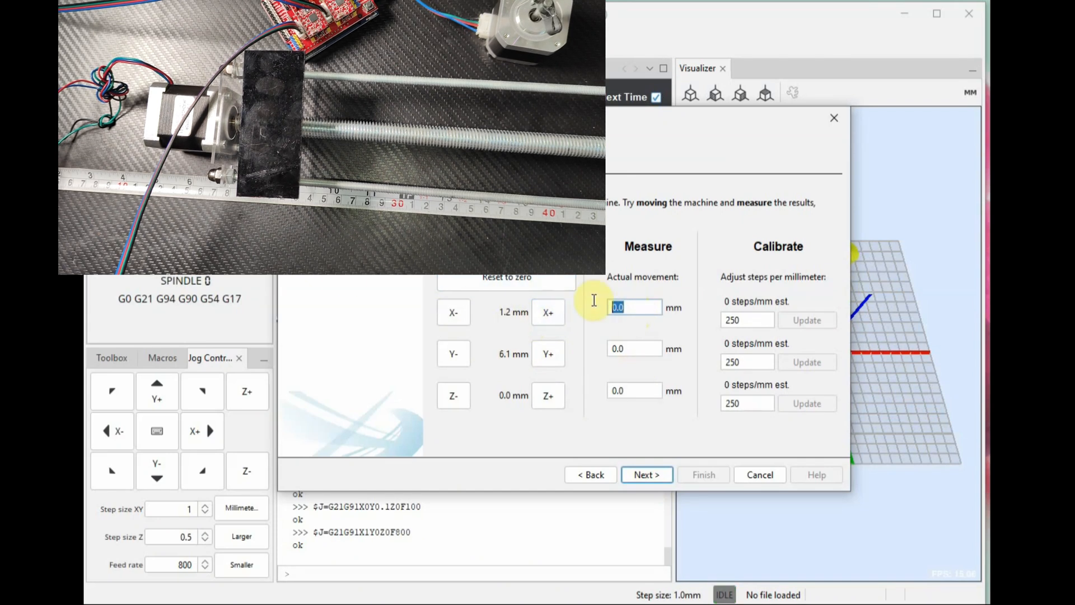
pyautogui.write('1')
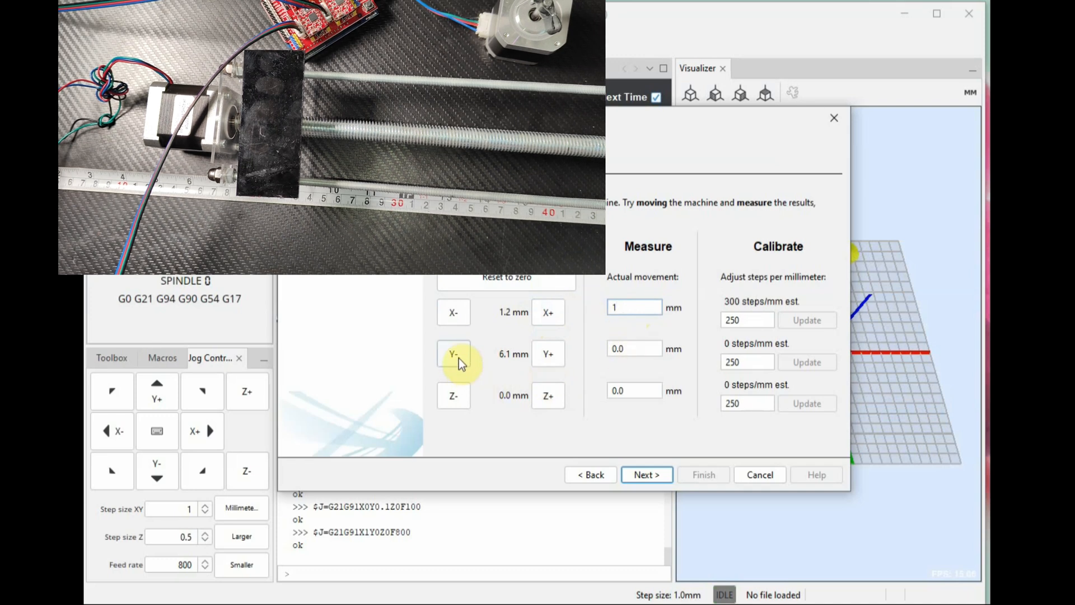
pyautogui.click(452, 353)
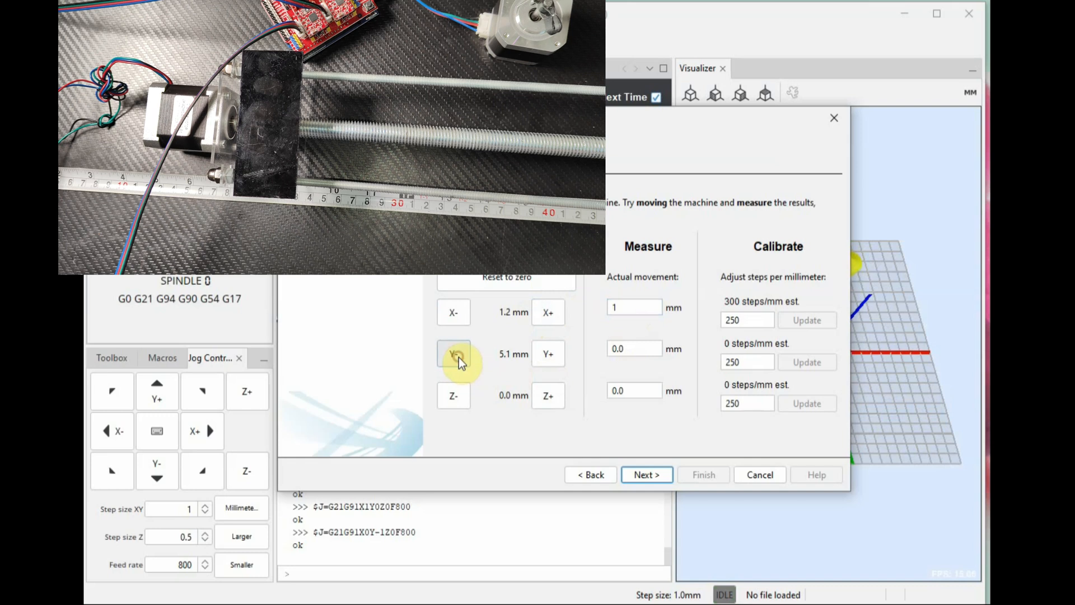
pyautogui.click(453, 353)
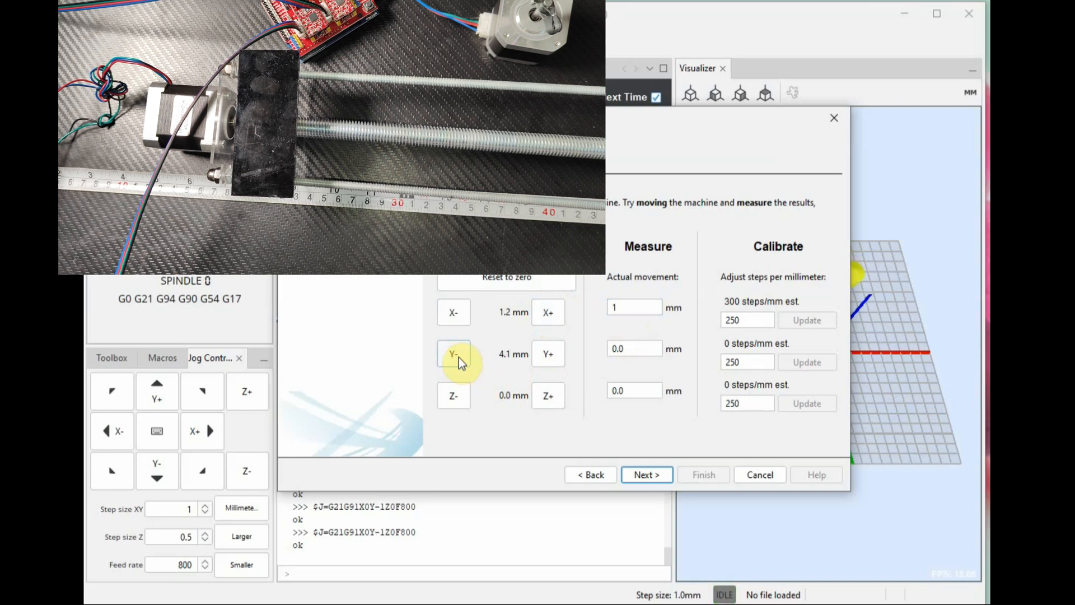
pyautogui.click(453, 354)
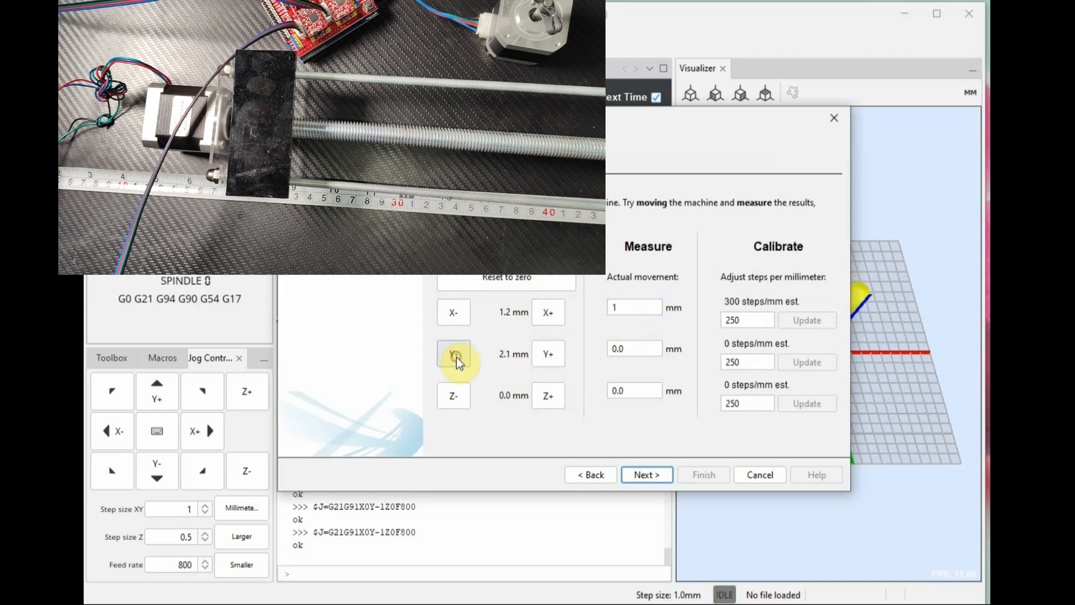
pyautogui.click(453, 354)
pyautogui.write('1')
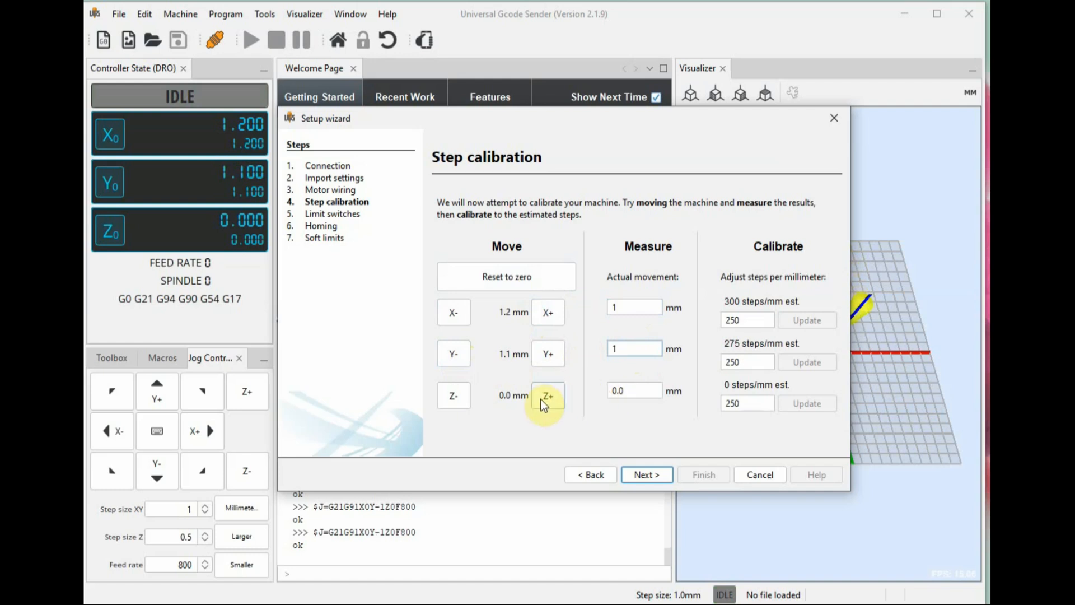
pyautogui.moveTo(650, 416)
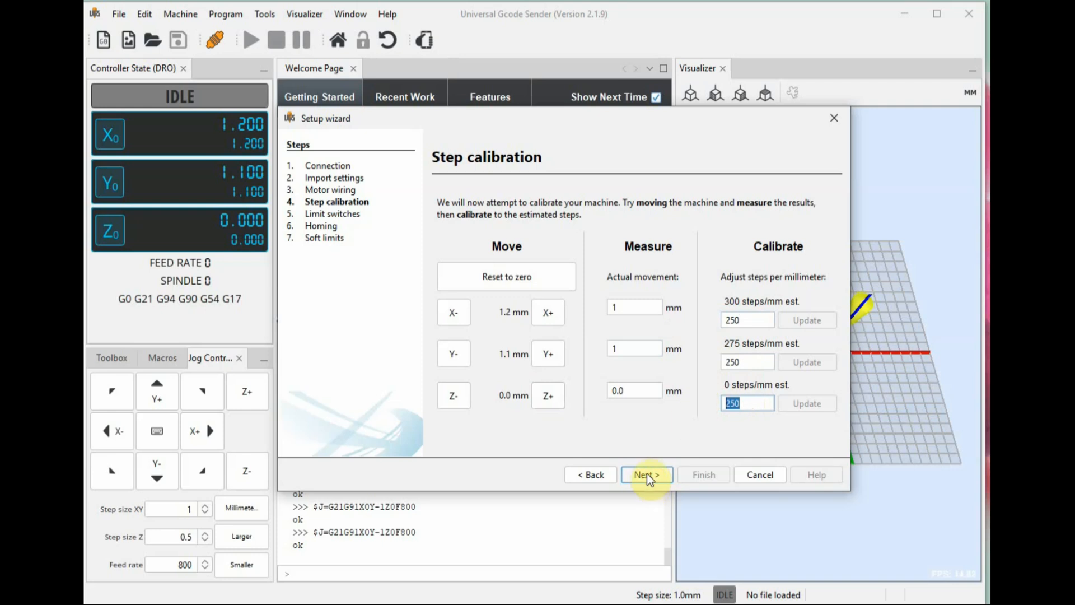
# Skip Limit switches and Homing without enabling them, then Finish on Soft limits.
pyautogui.click(645, 474)
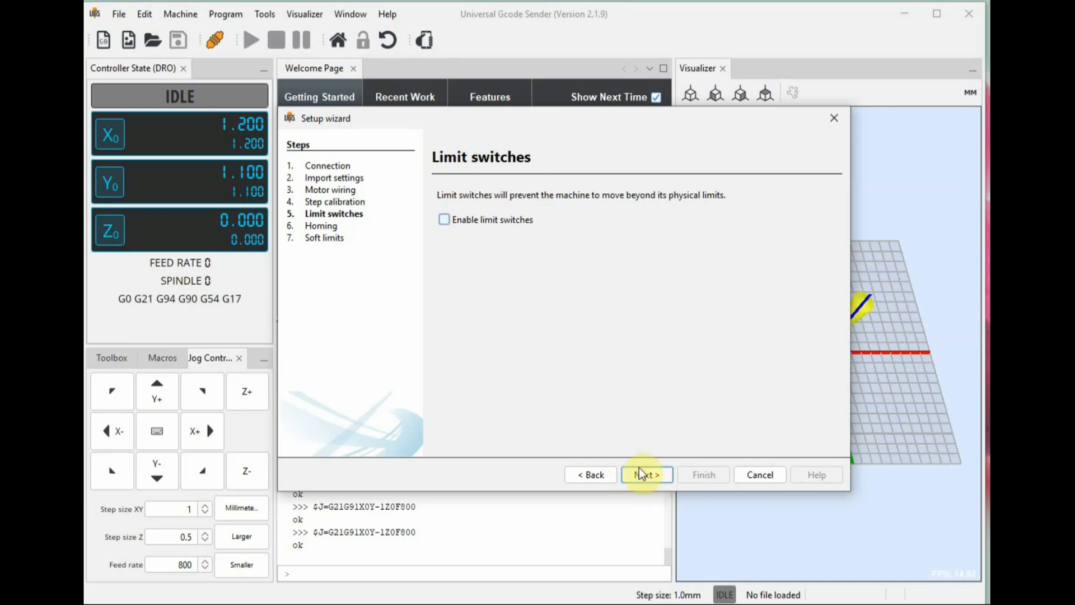
pyautogui.click(644, 474)
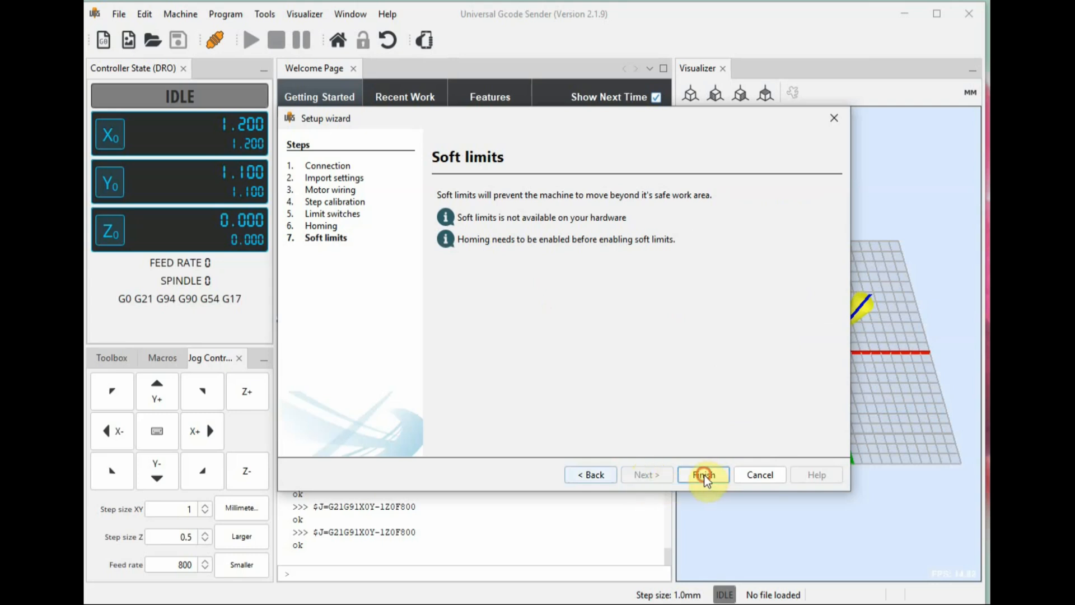
pyautogui.click(702, 475)
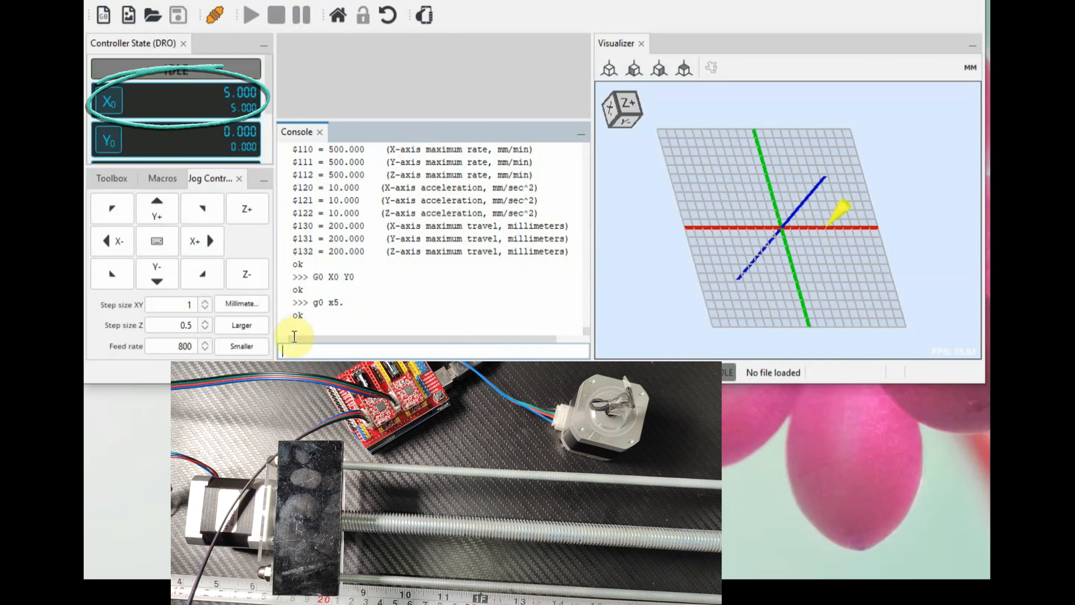
# Send a rapid g0 y5 move from the Console, then begin typing a G1 command.
pyautogui.write('g')
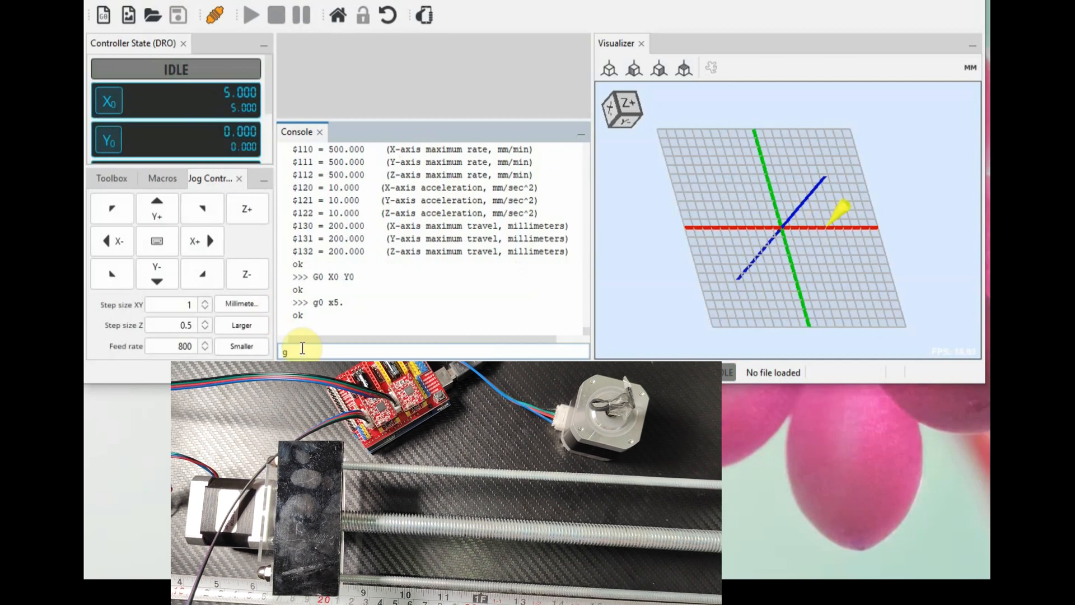
pyautogui.write('0')
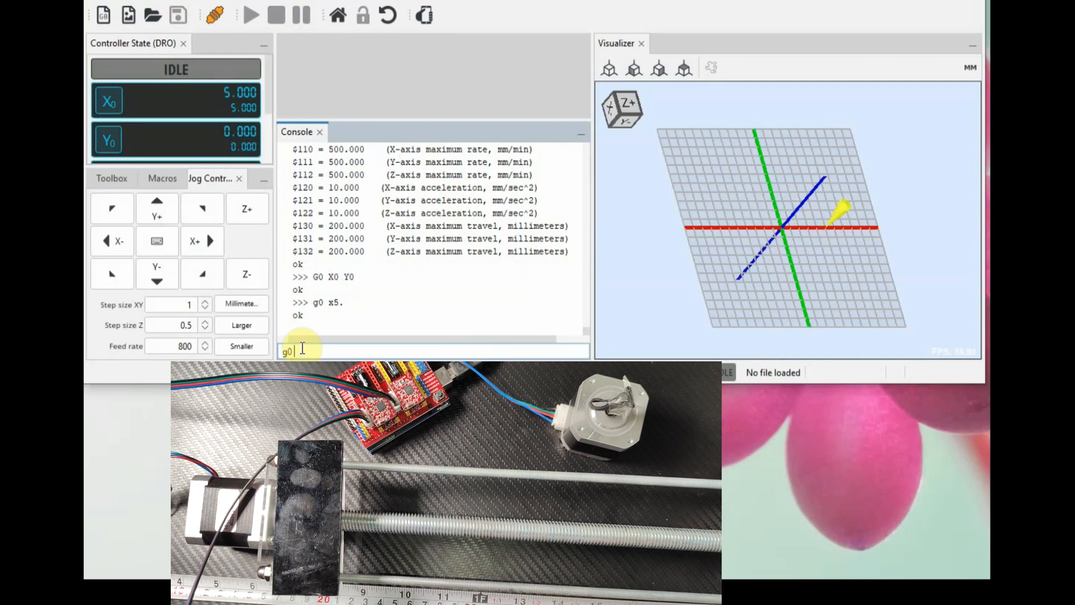
pyautogui.write('y')
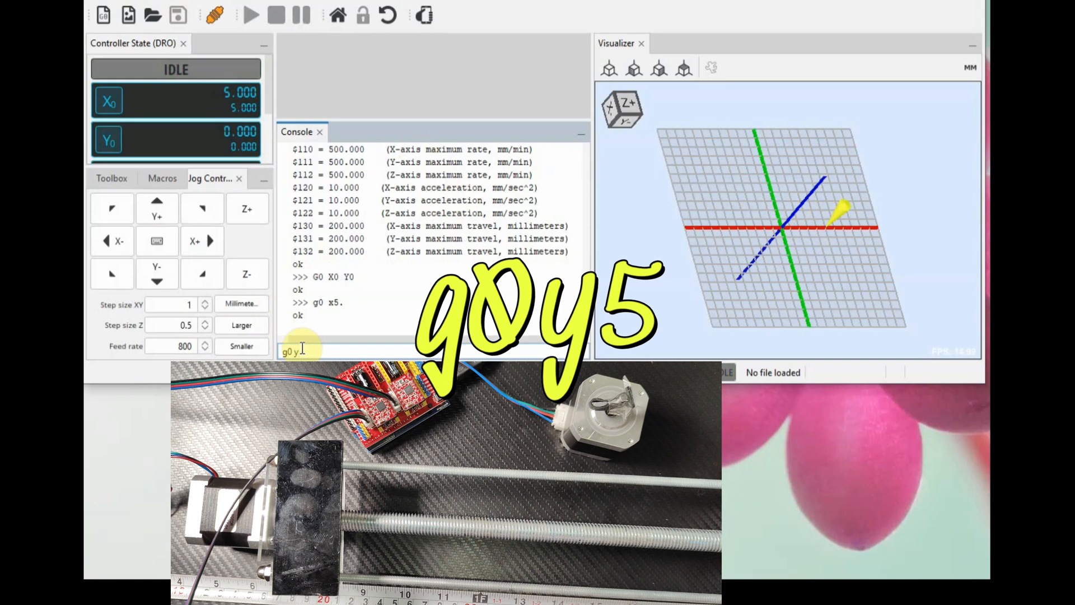
pyautogui.write('5.')
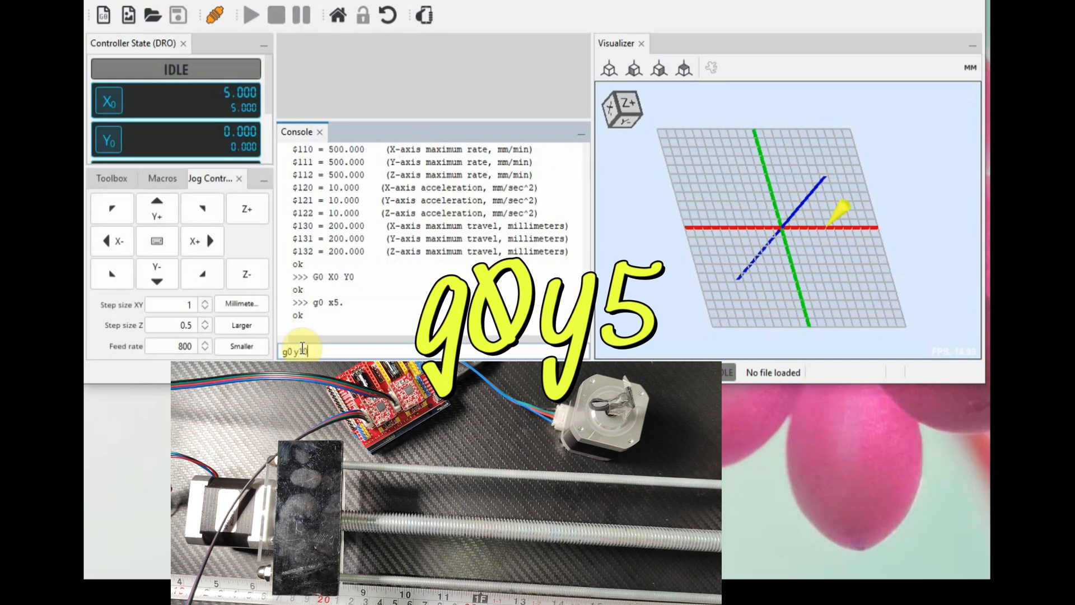
pyautogui.press('enter')
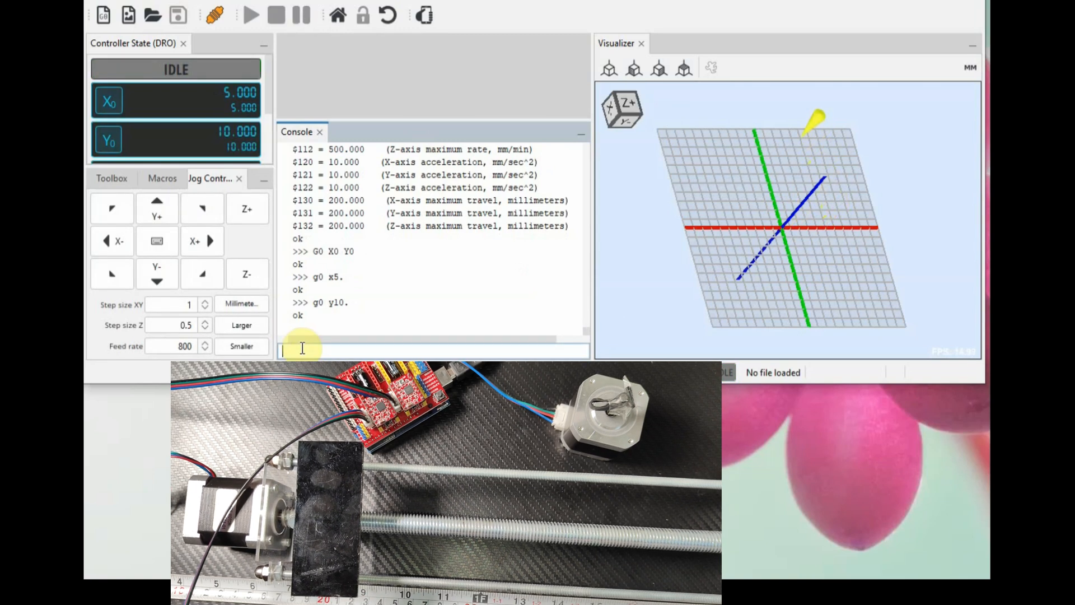
pyautogui.write('g2')
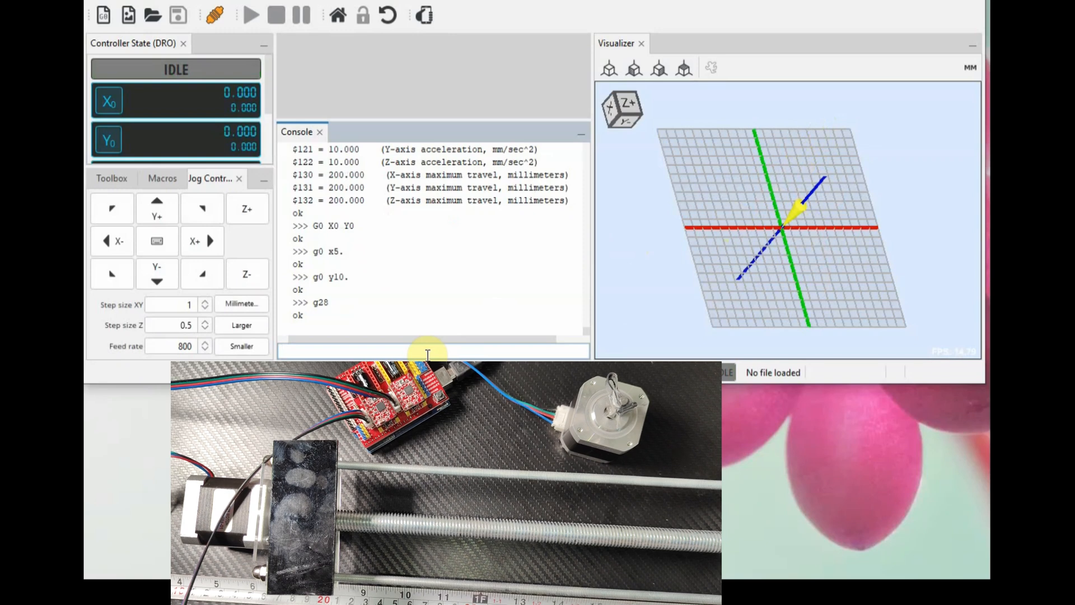
pyautogui.write('g1 x5.')
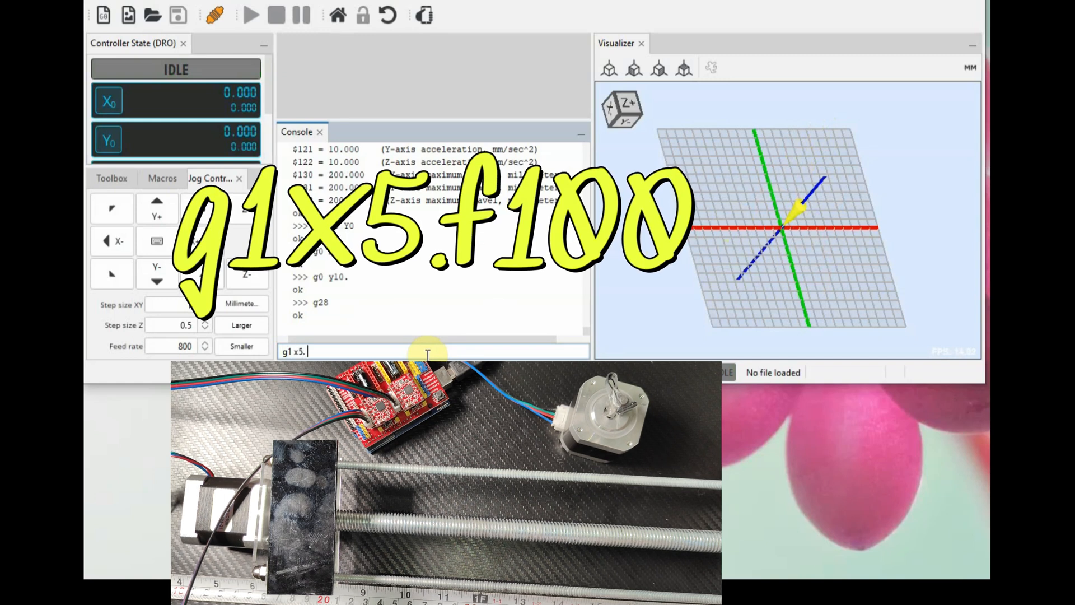
# Feed X to 5 mm and Y to 10 mm at F100, send G28, then start typing G20.
pyautogui.write('f100')
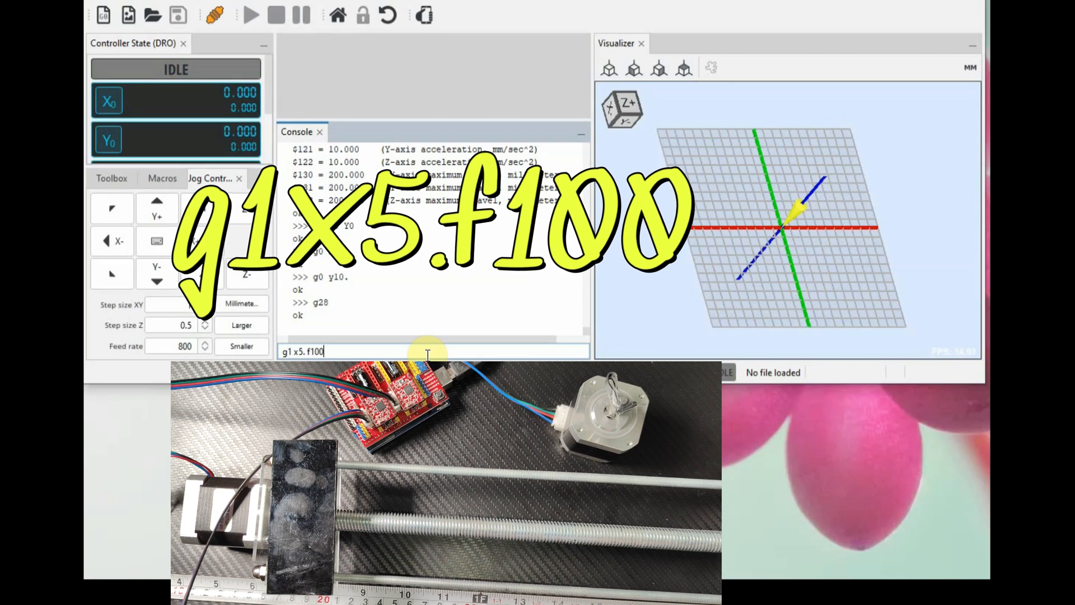
pyautogui.press('enter')
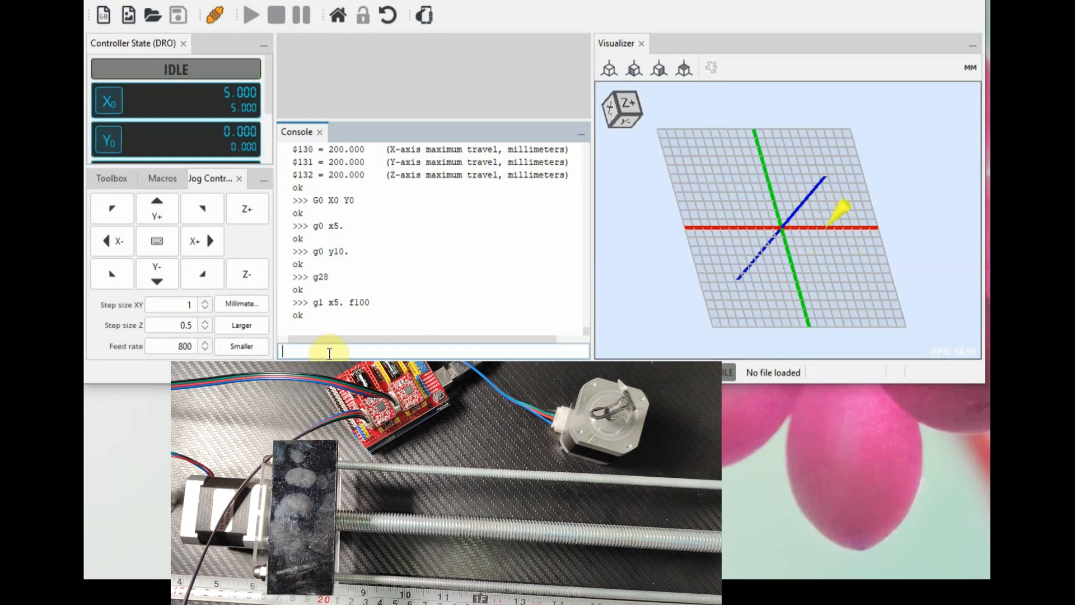
pyautogui.write('g1 y10. f')
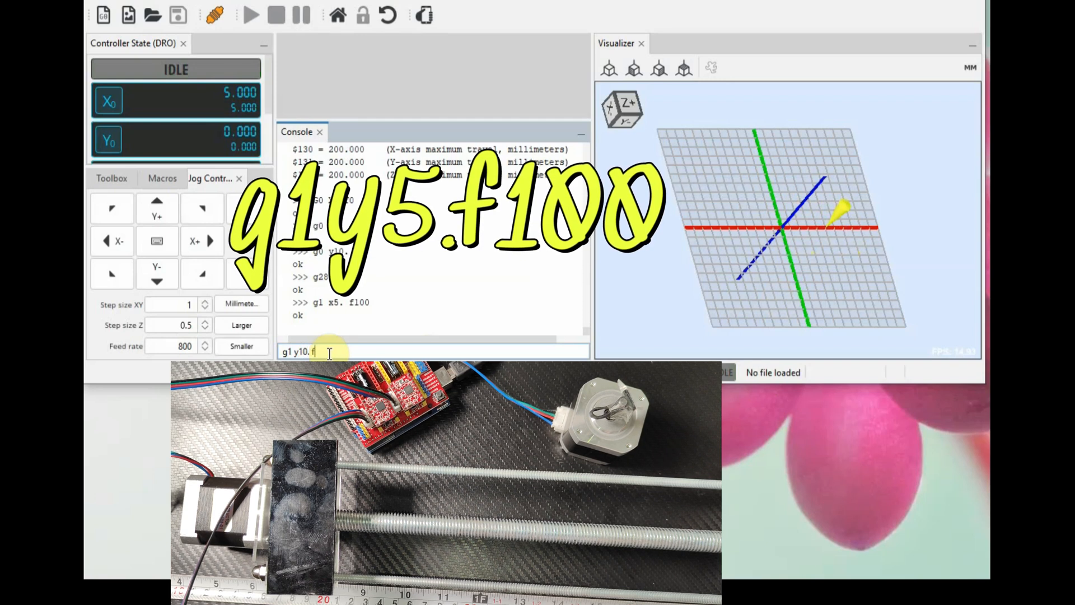
pyautogui.write('100')
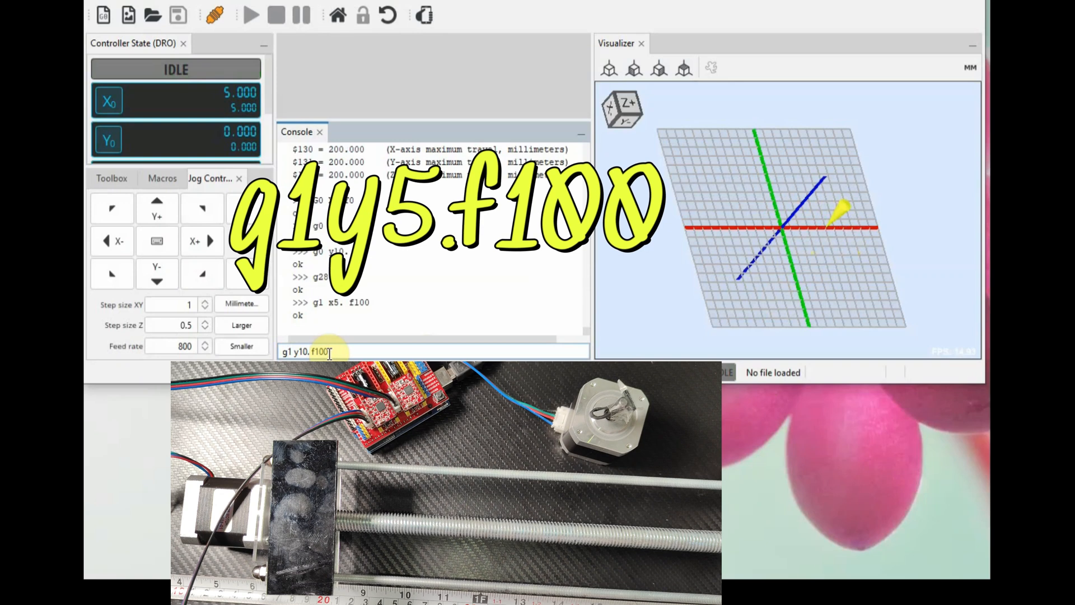
pyautogui.press('enter')
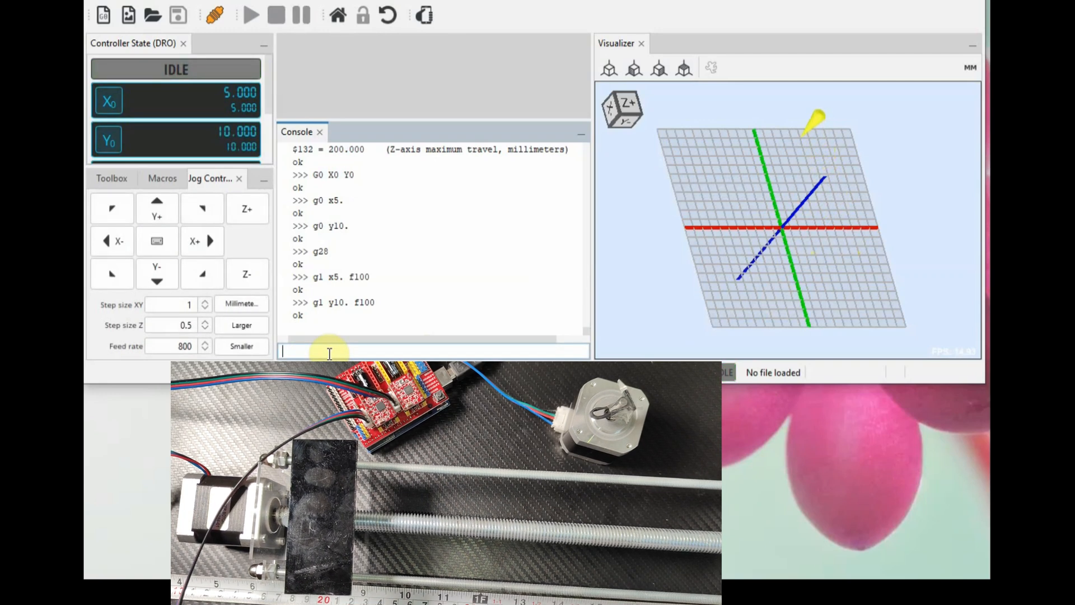
pyautogui.write('g28')
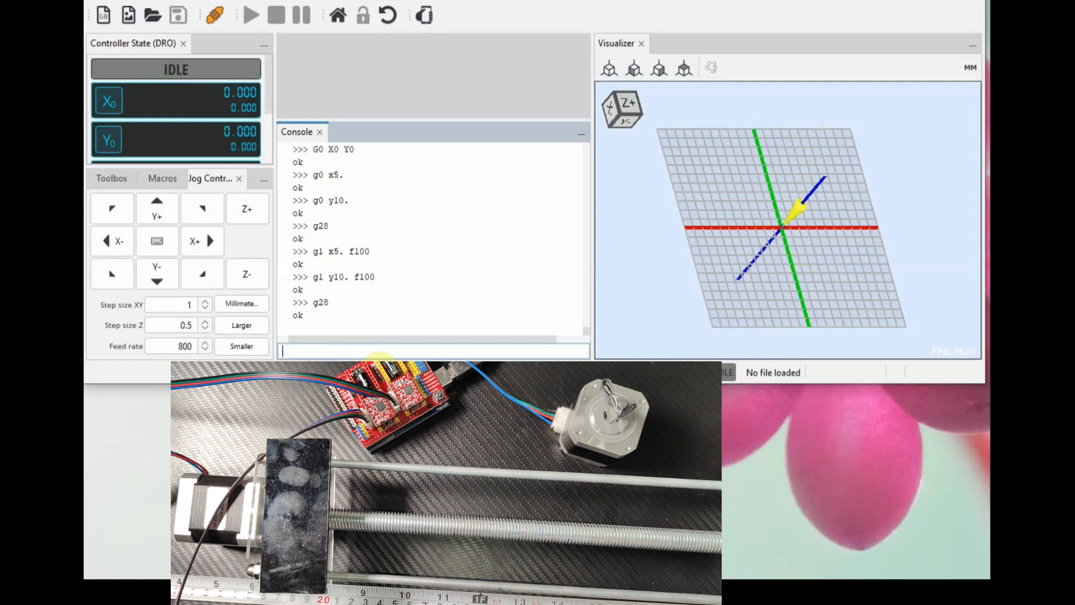
pyautogui.write('g20')
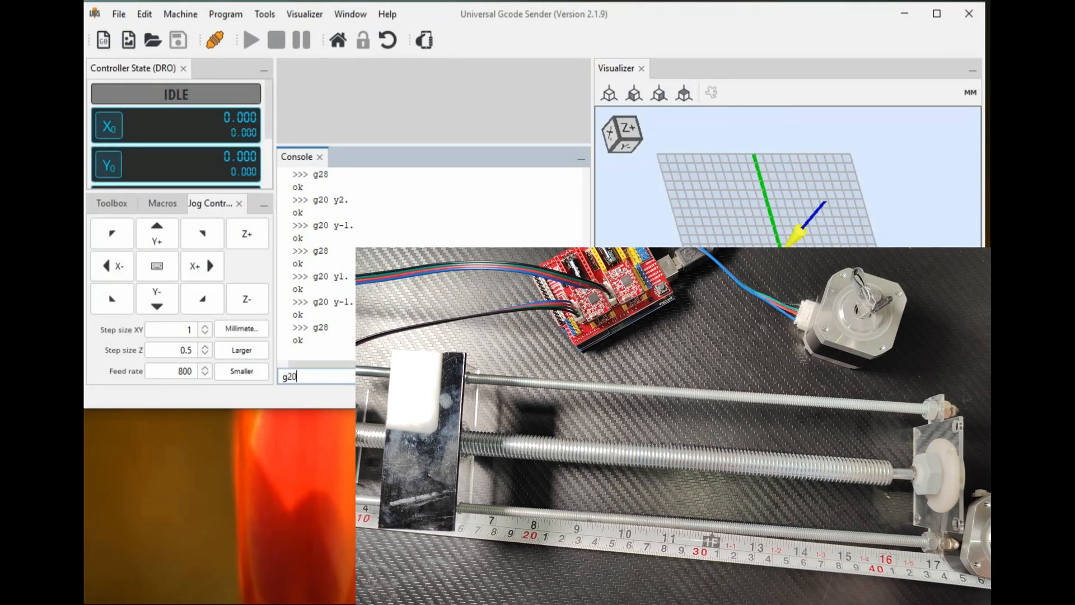
# Move Y one inch with G20 (Y 25.4 mm), then type G21 Y5.0.
pyautogui.write('y1.0')
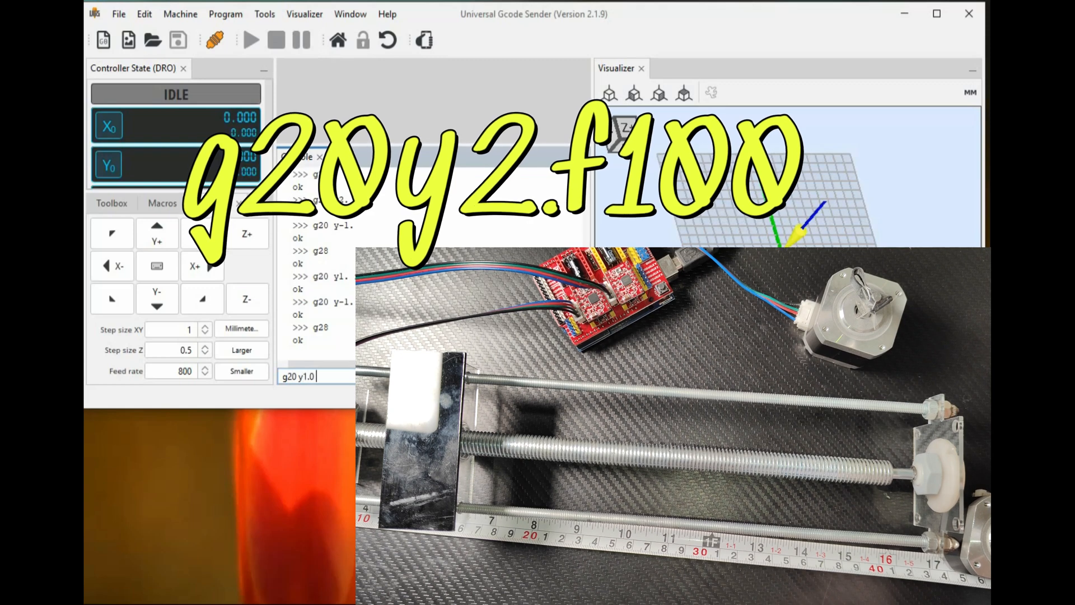
pyautogui.write('f100.')
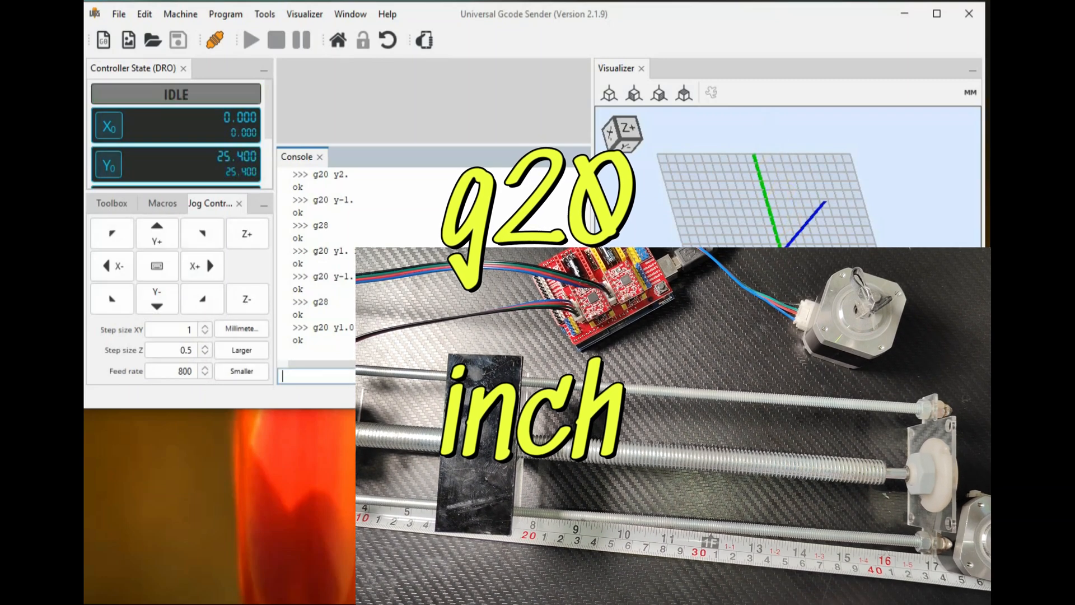
pyautogui.write('g21 y')
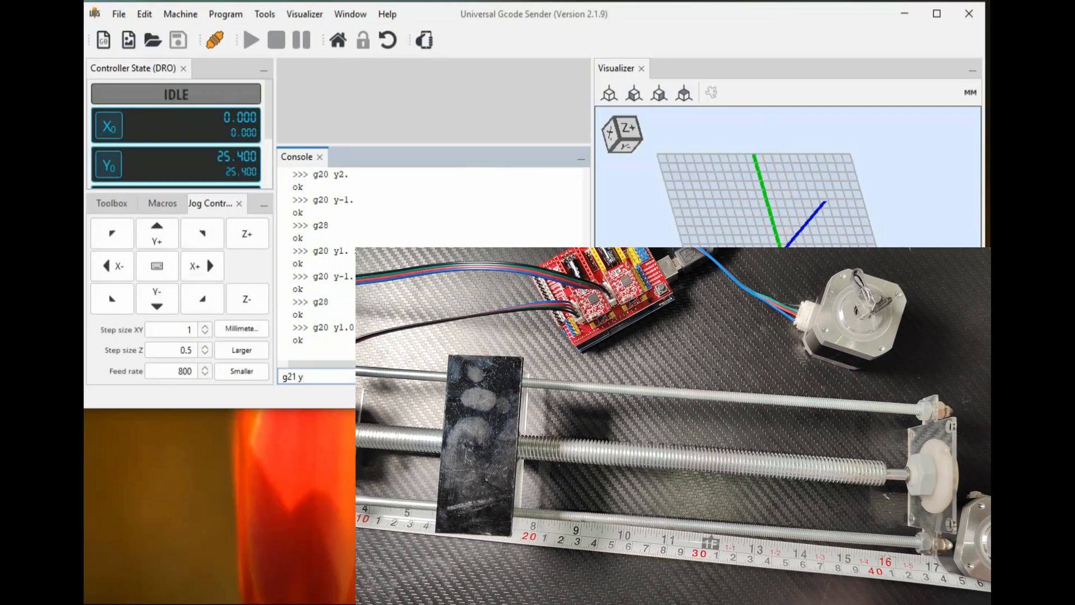
pyautogui.write('5.0')
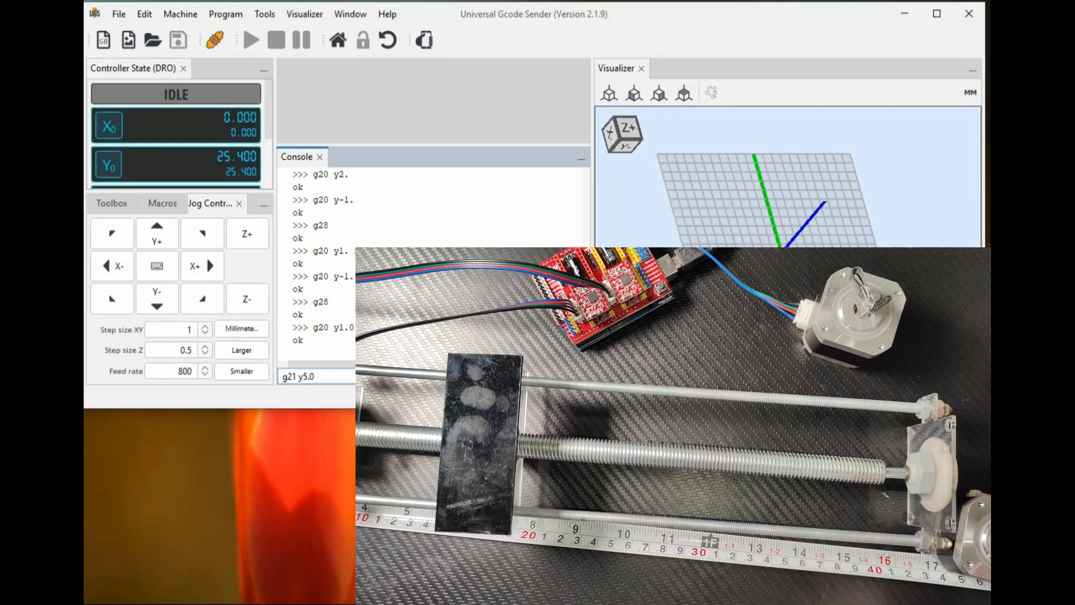